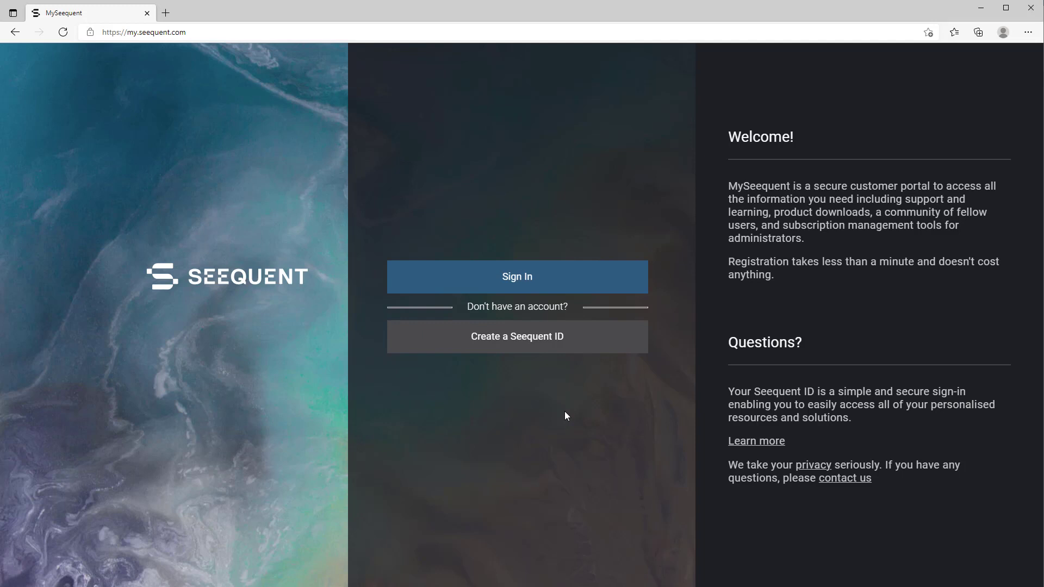
mouse_move(516, 346)
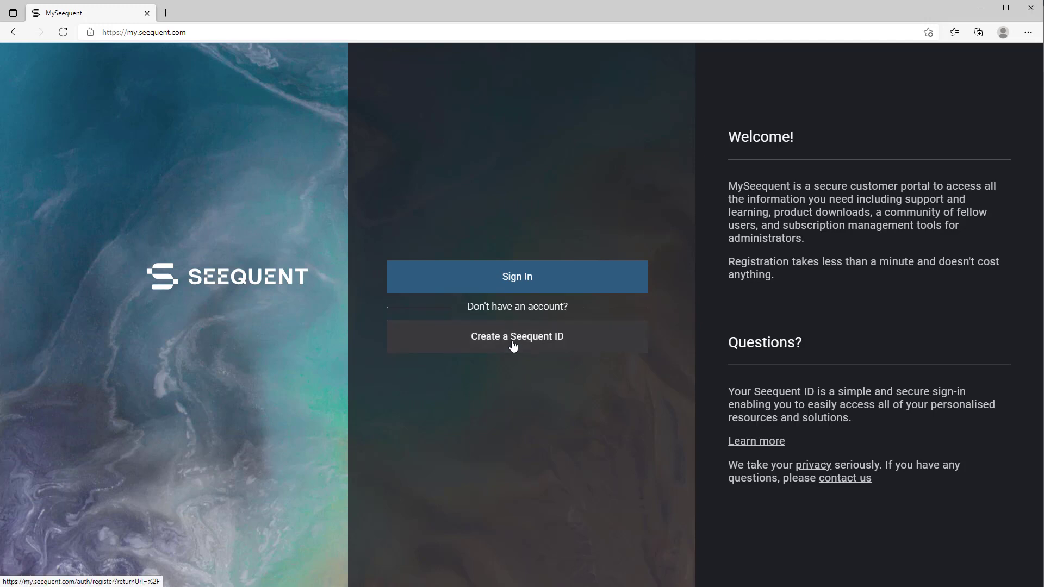
Start creating a new Seequent ID from the sign-in page.
left_click(516, 336)
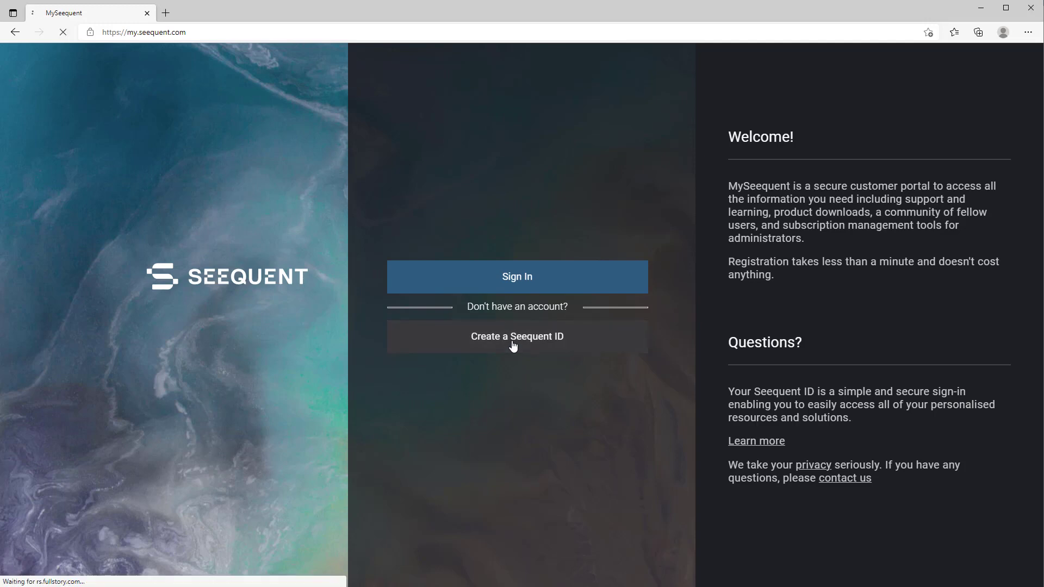
Enter first name John and the remaining details, accept the terms, and create the ID.
left_click(516, 336)
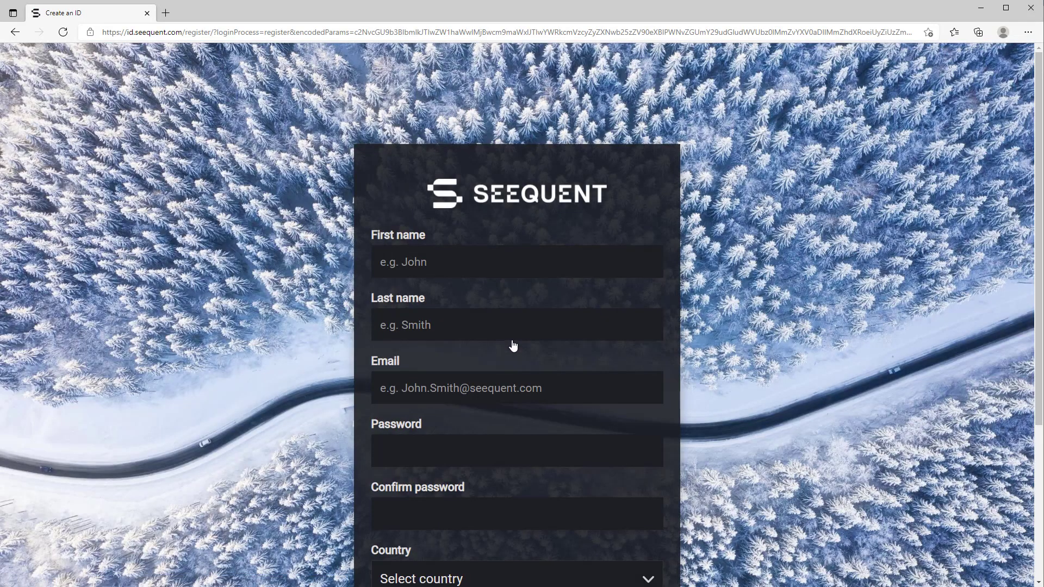
type("John")
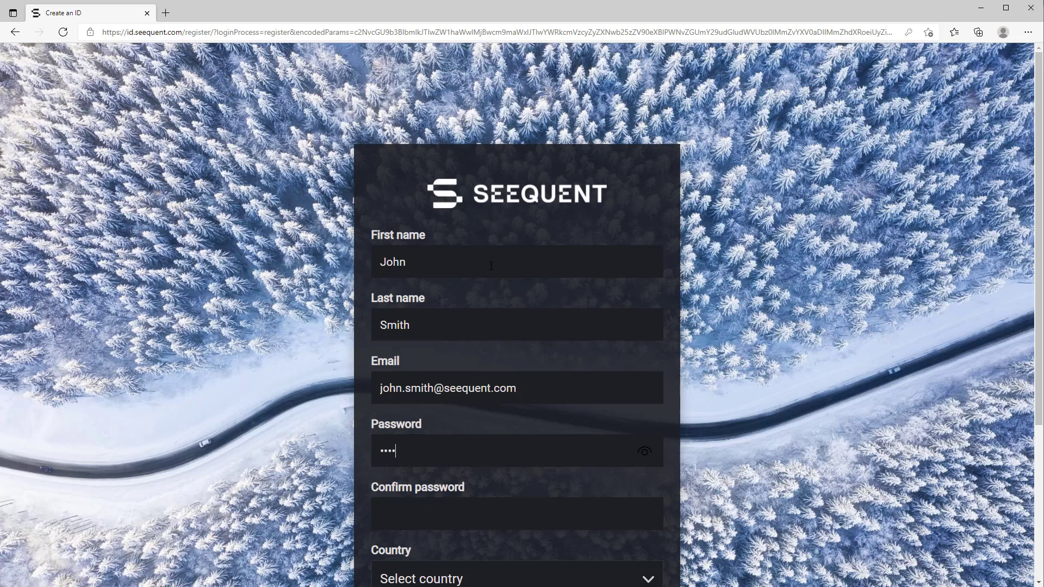
left_click(515, 513)
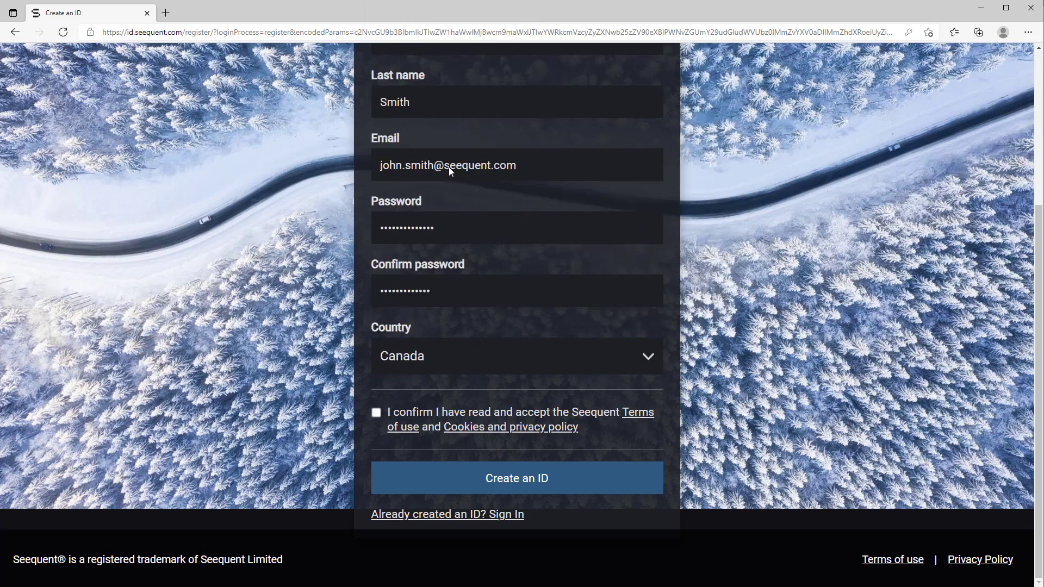
left_click(377, 412)
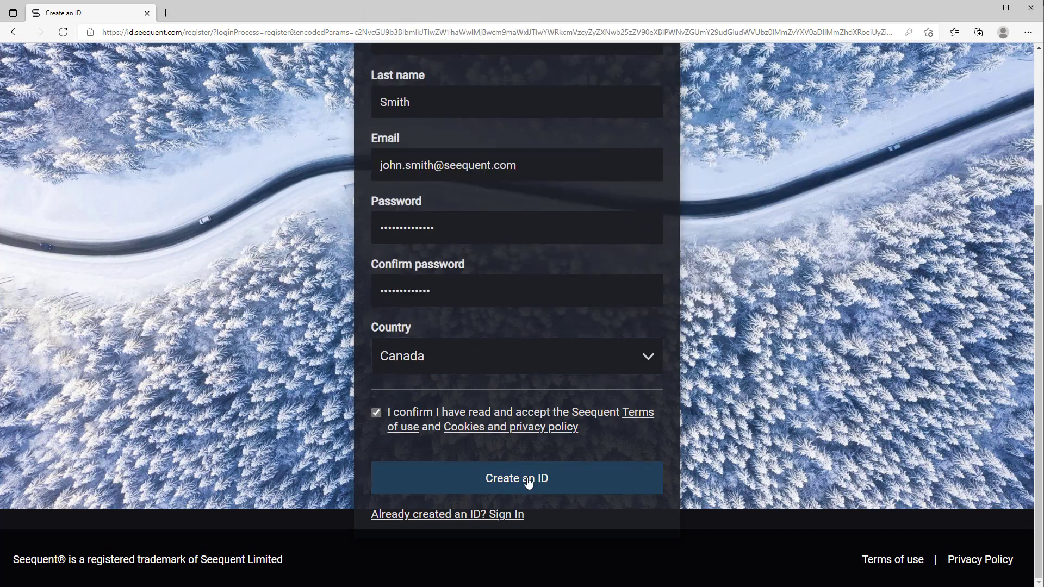
left_click(515, 478)
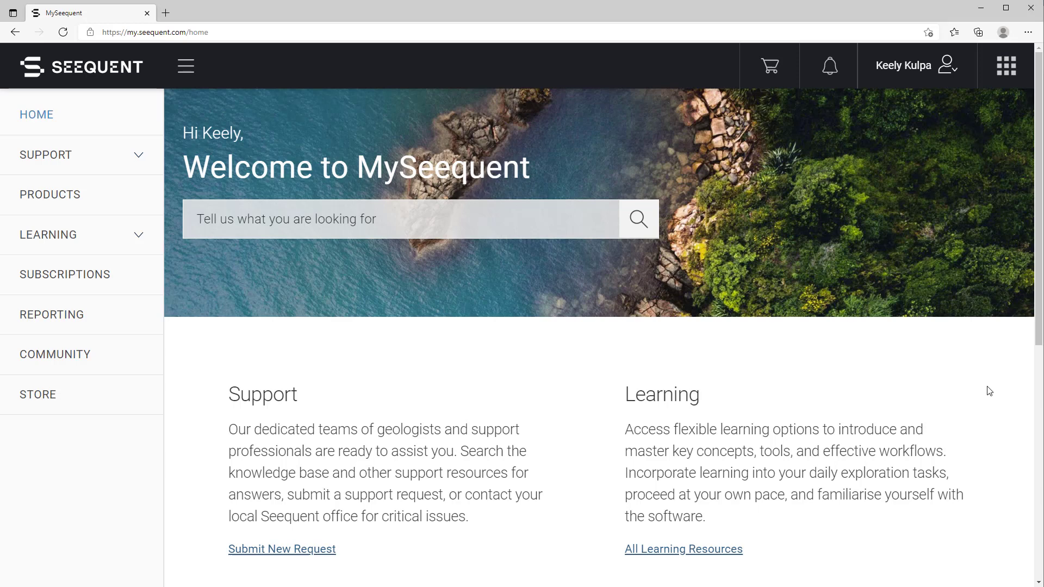
mouse_move(986, 392)
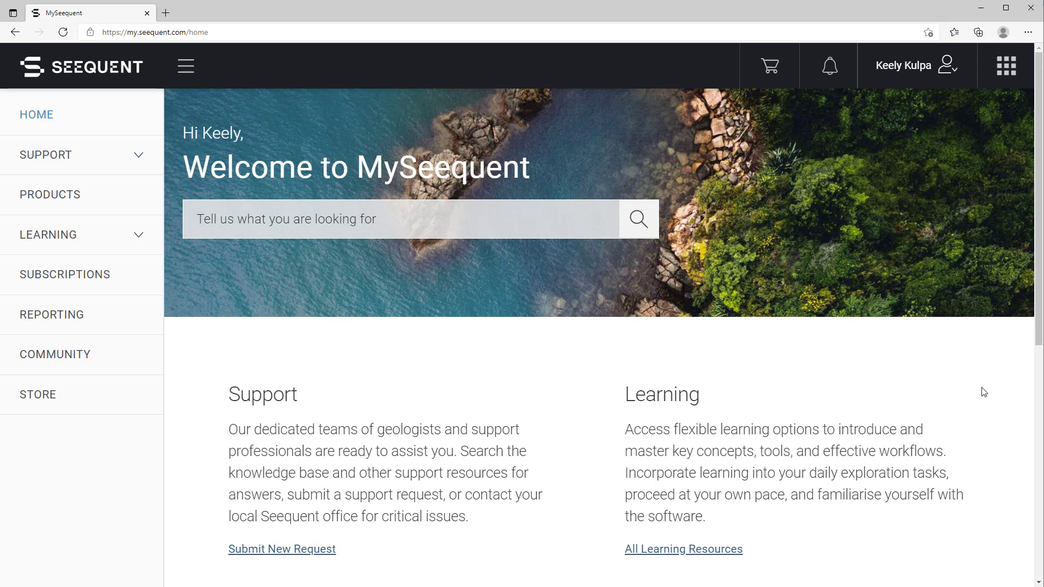
mouse_move(430, 293)
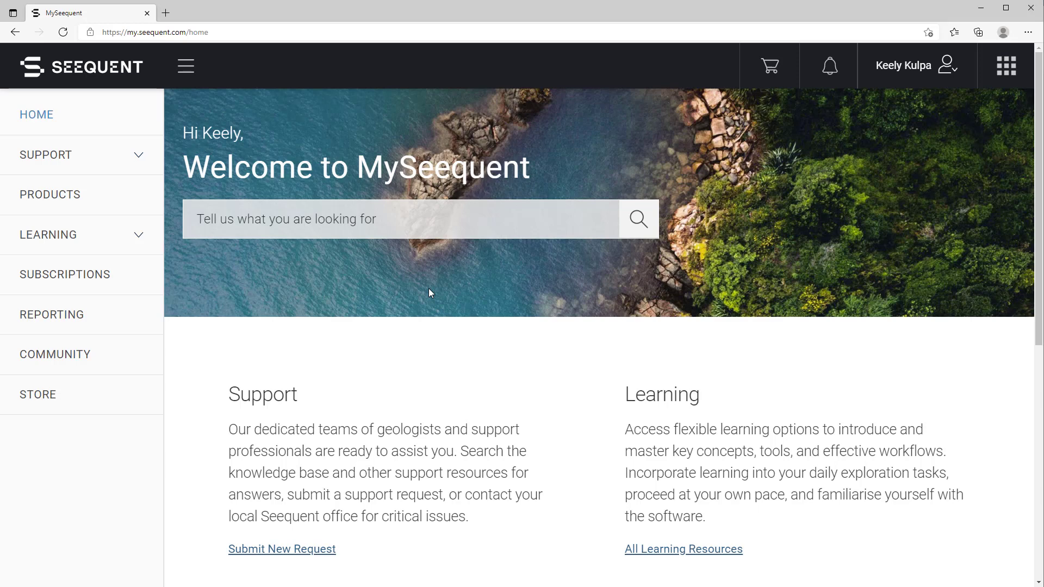
mouse_move(252, 304)
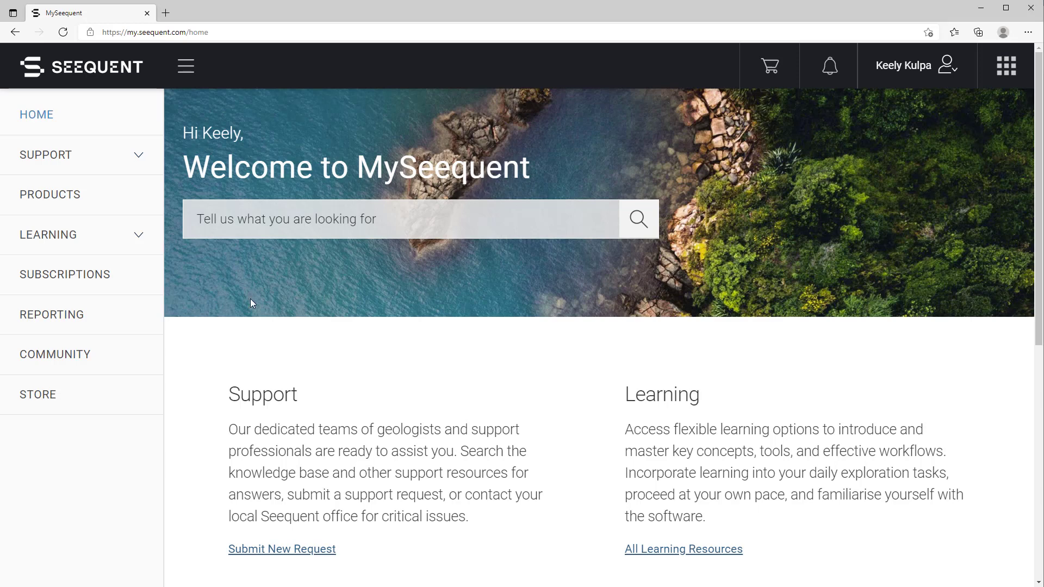
mouse_move(49, 194)
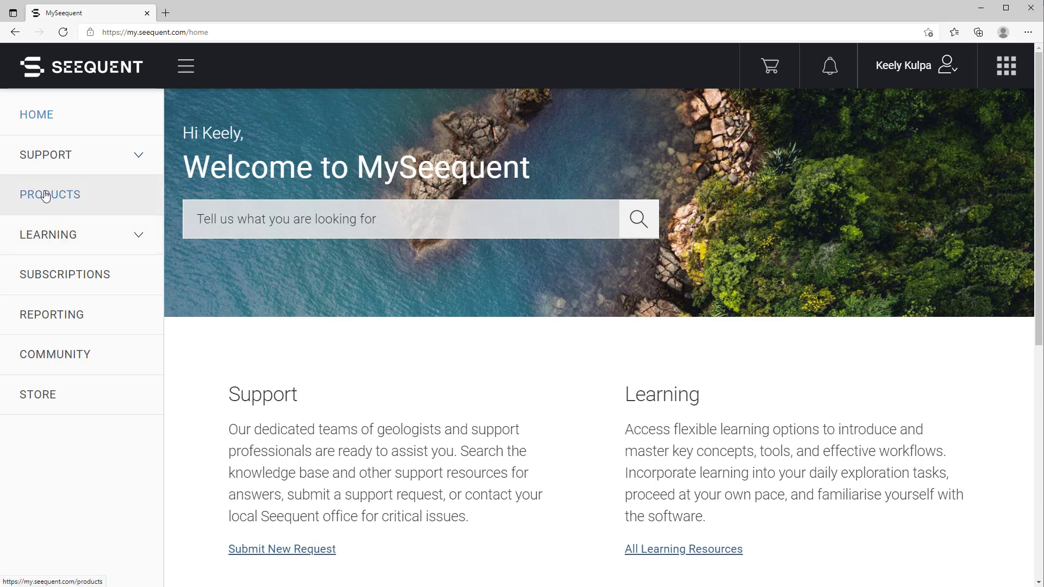
Filter the products catalogue to GeoStudio and bring the 2021.3 download into view.
left_click(50, 195)
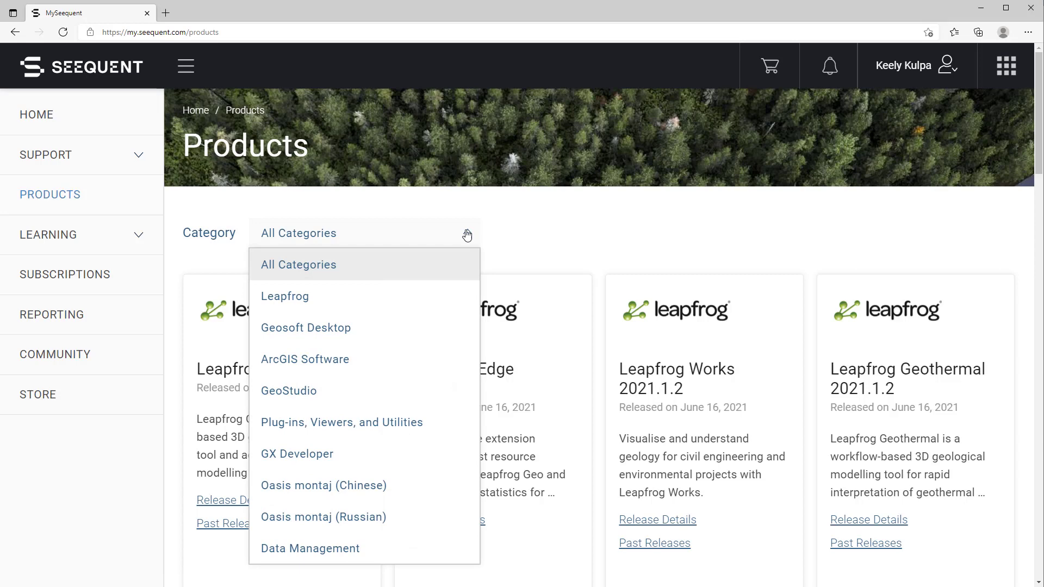
mouse_move(298, 390)
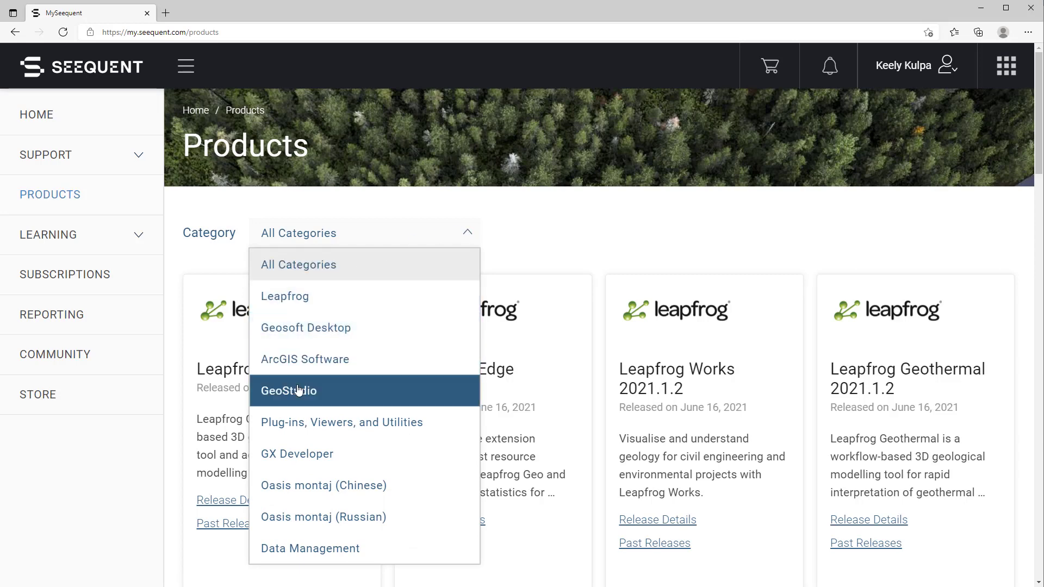
left_click(288, 391)
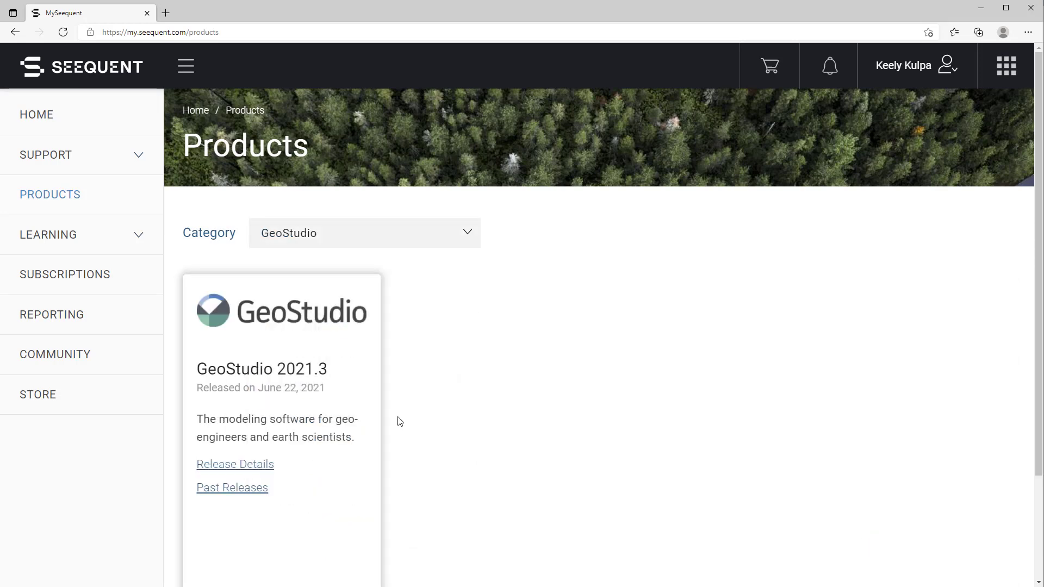
scroll("down", 3)
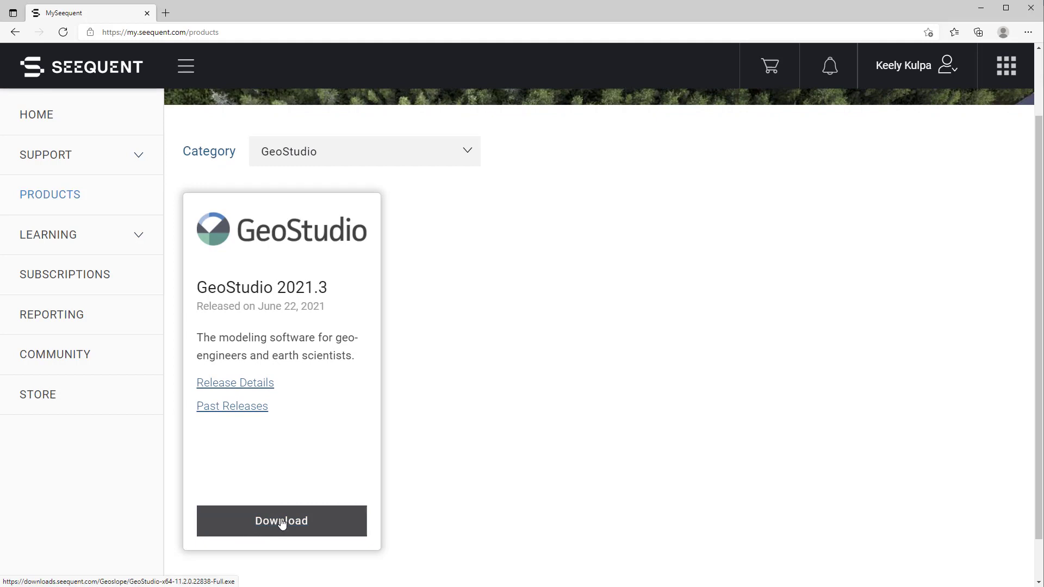
mouse_move(66, 283)
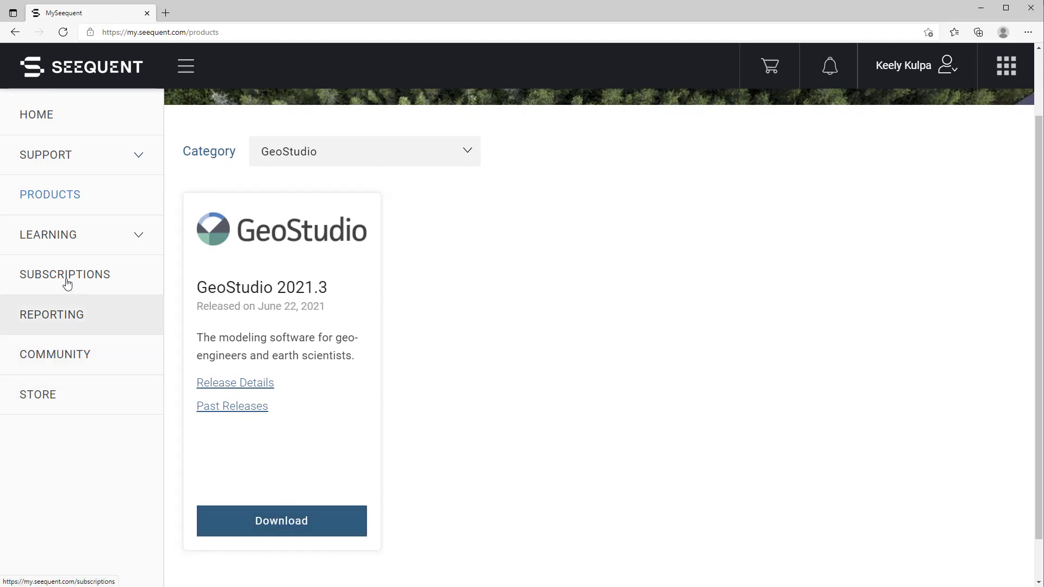
Show My Subscriptions listing 21 subscriptions including AIR/W.
left_click(64, 274)
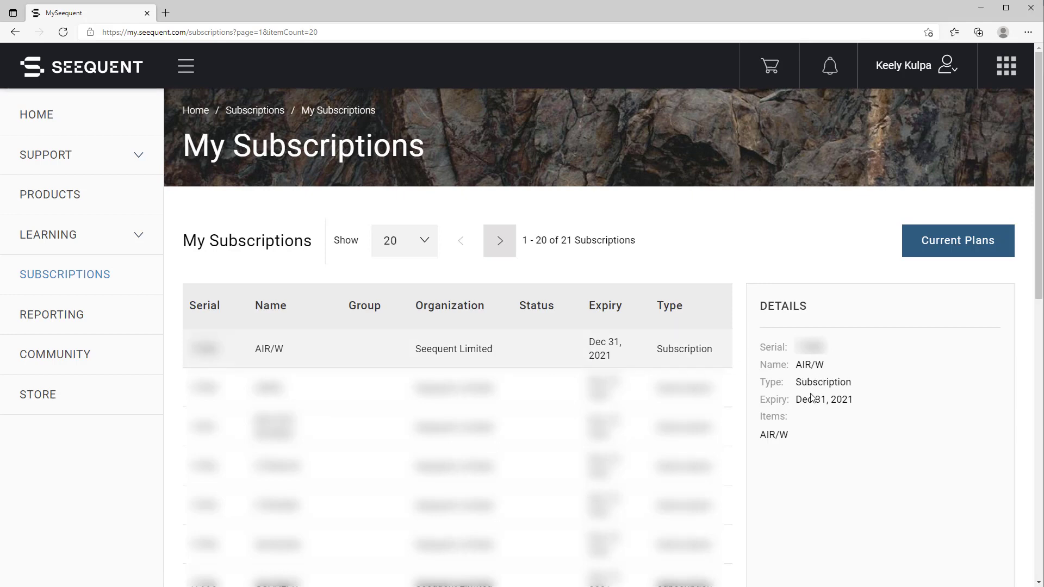
mouse_move(937, 485)
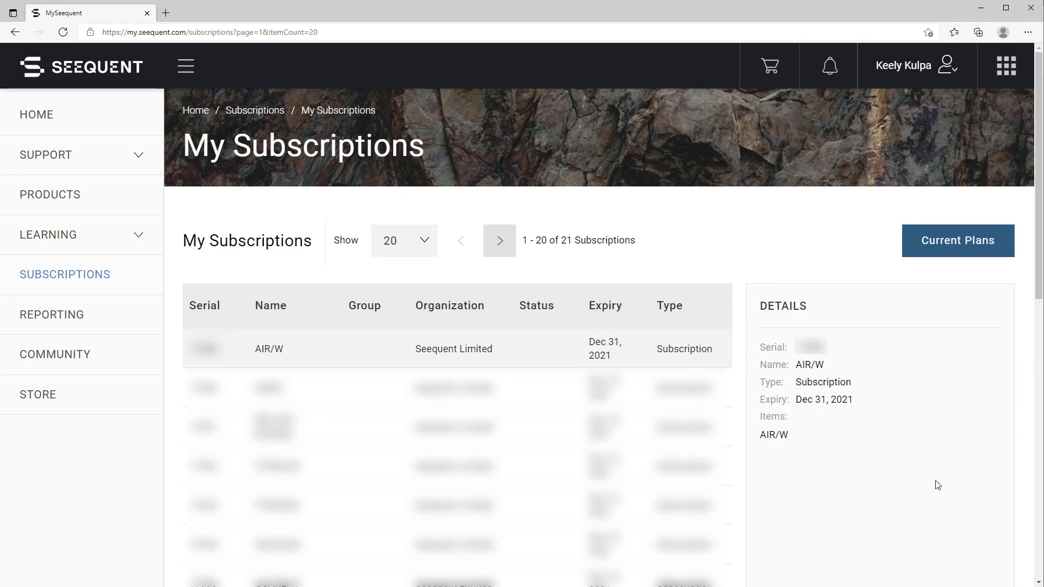
mouse_move(326, 346)
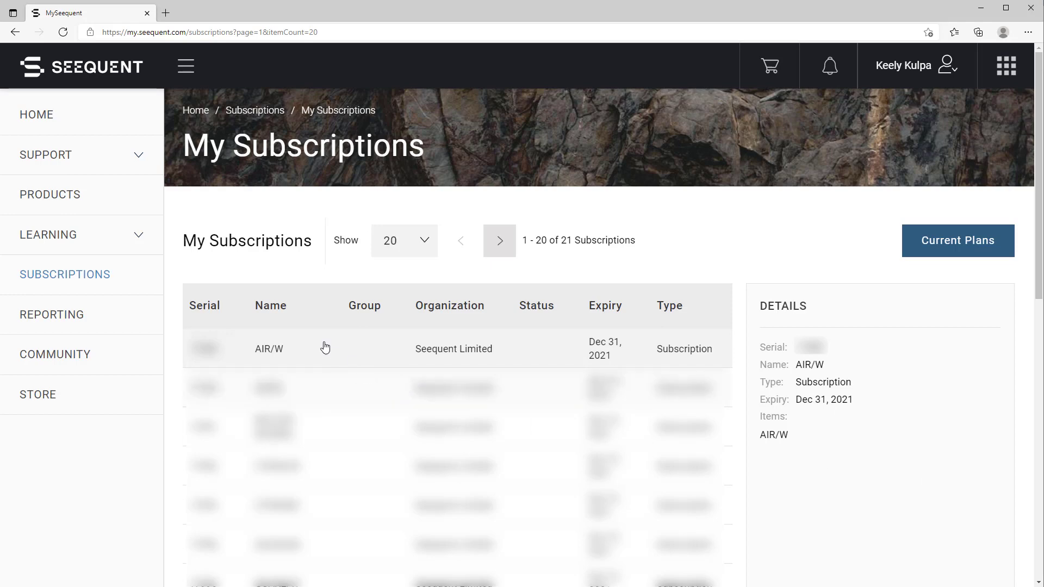
mouse_move(46, 155)
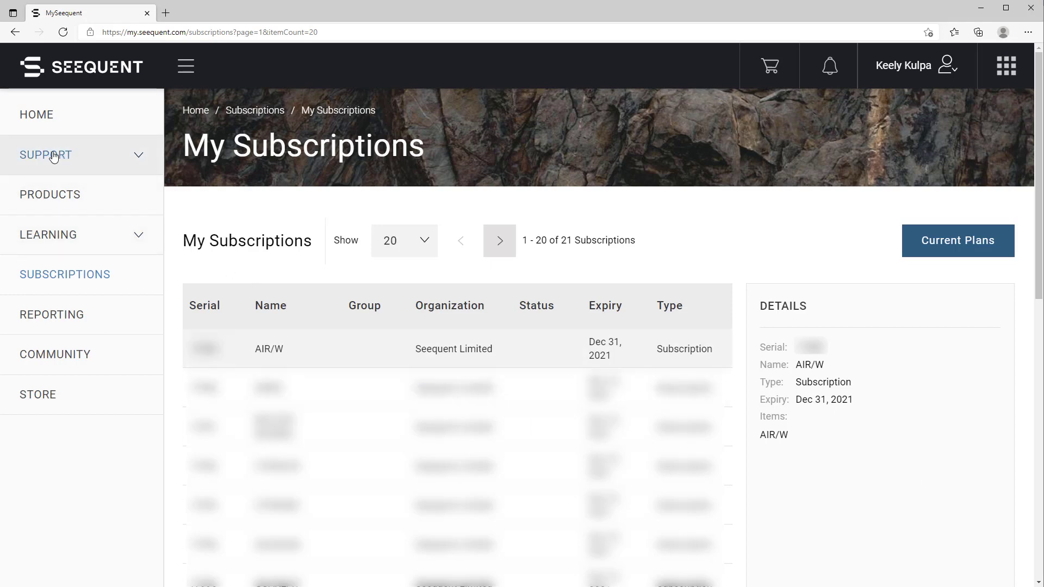
Search support resources filtered to GeoStudio and browse the knowledge base articles.
left_click(45, 155)
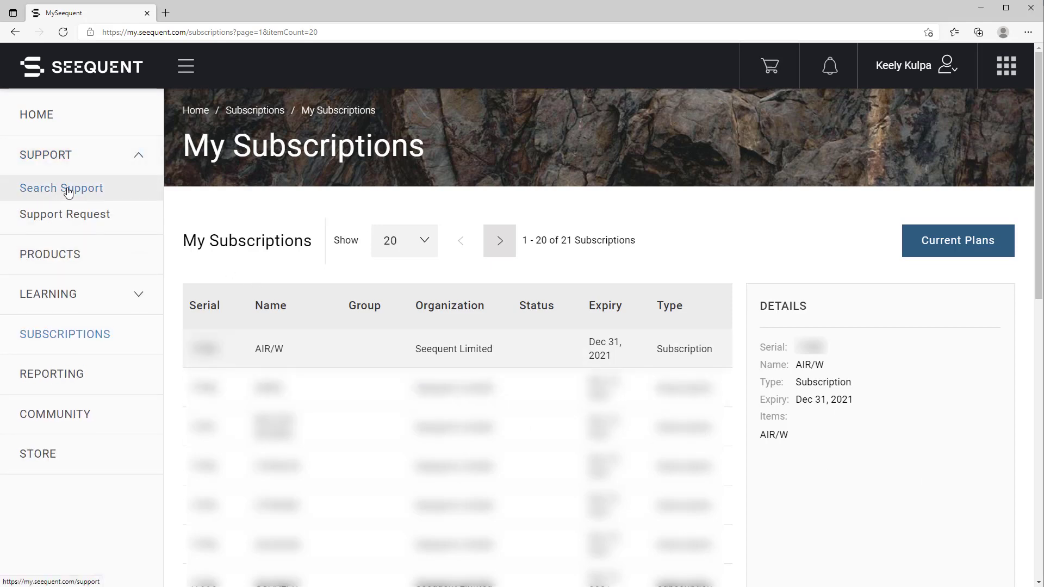
left_click(61, 188)
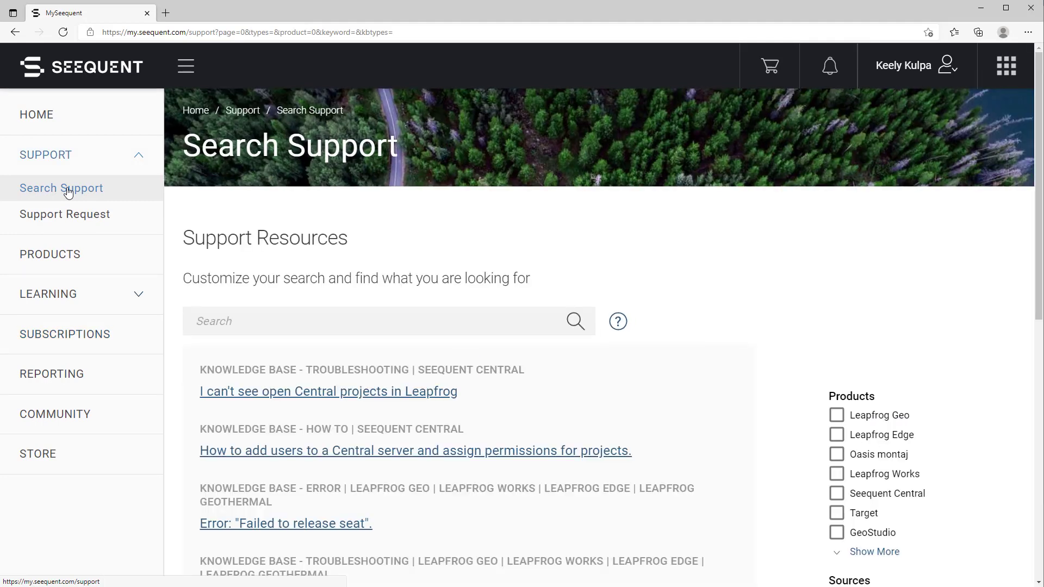
mouse_move(931, 265)
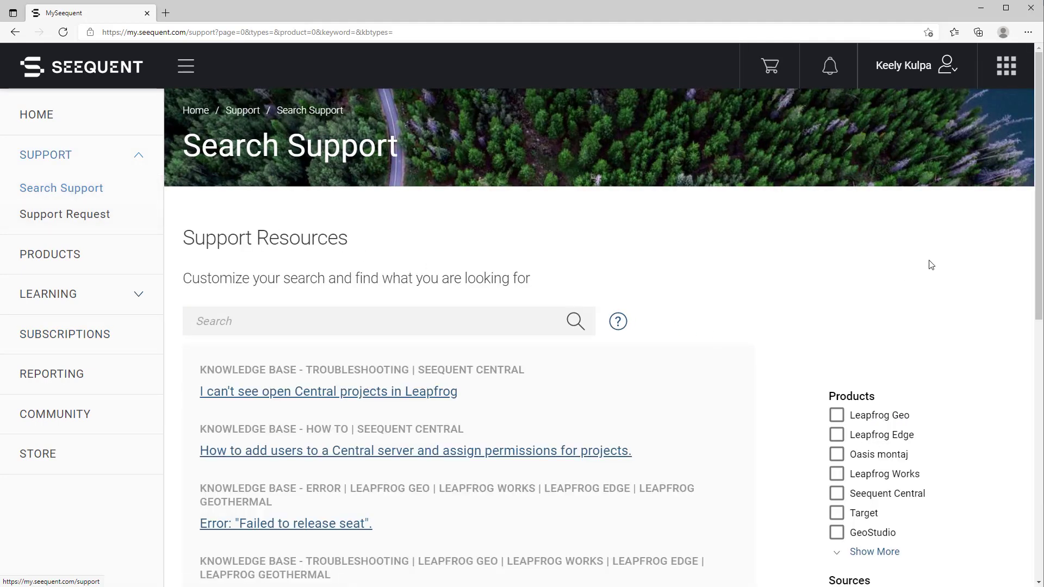
scroll("down", 3)
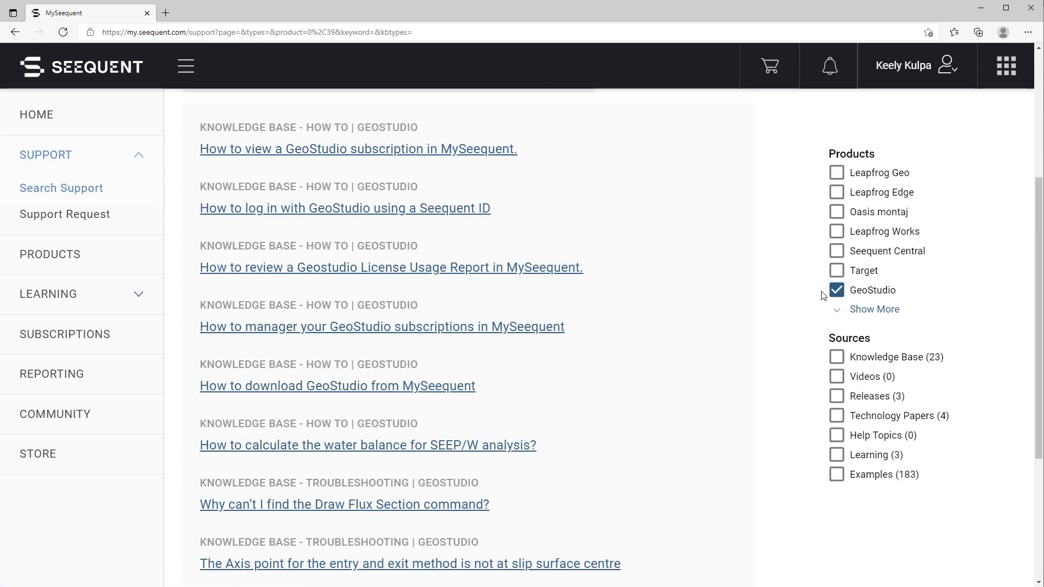
scroll("down", 3)
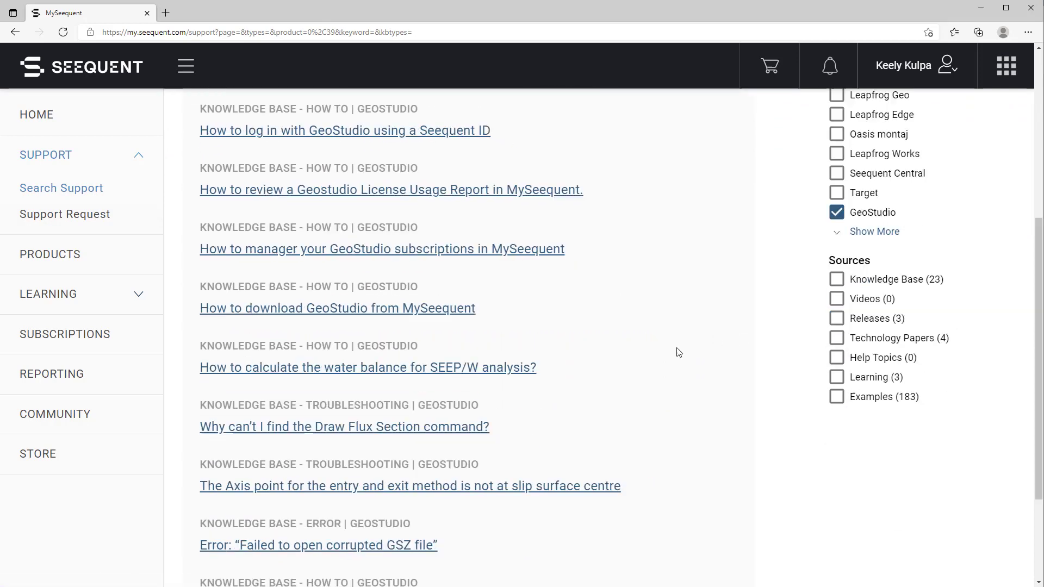
scroll("down", 3)
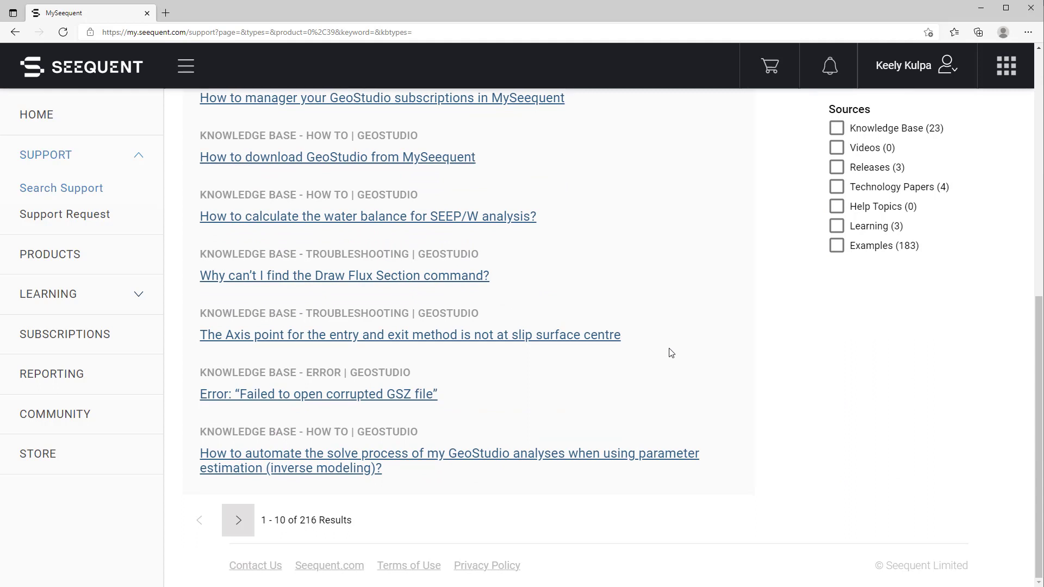
mouse_move(509, 361)
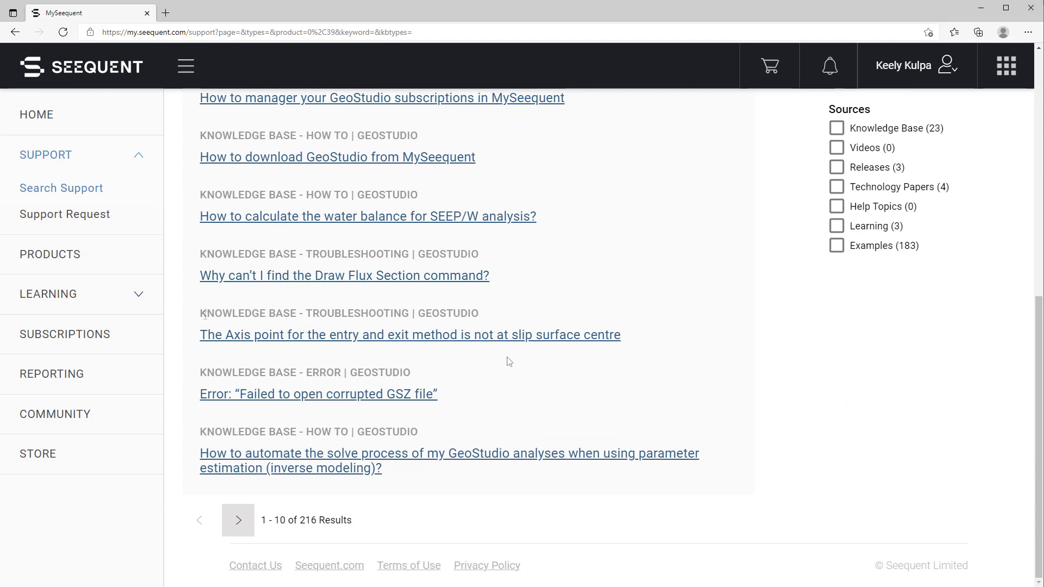
mouse_move(48, 294)
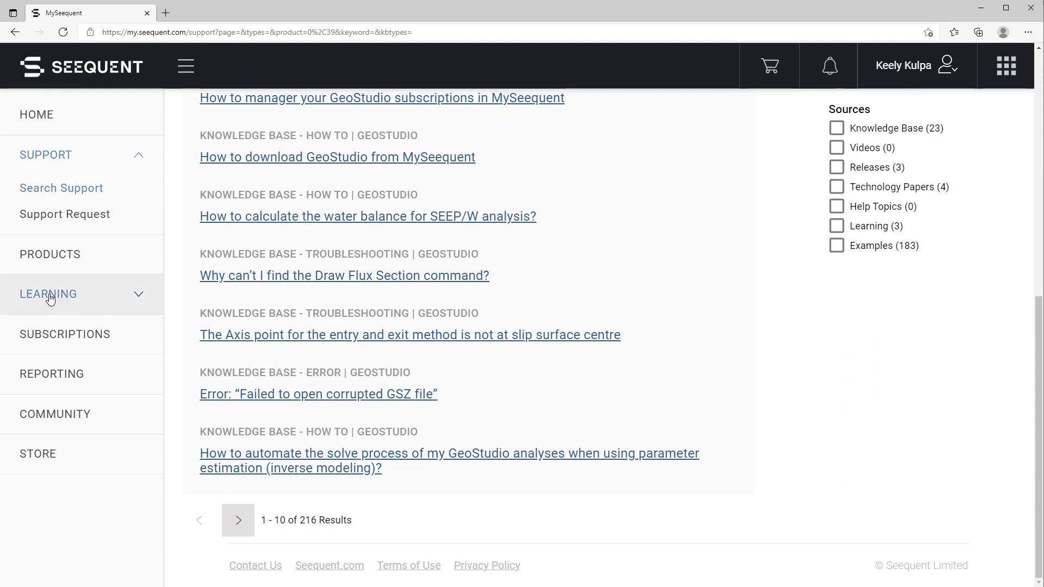
Filter Online Learning to the three GeoStudio learning paths.
left_click(47, 295)
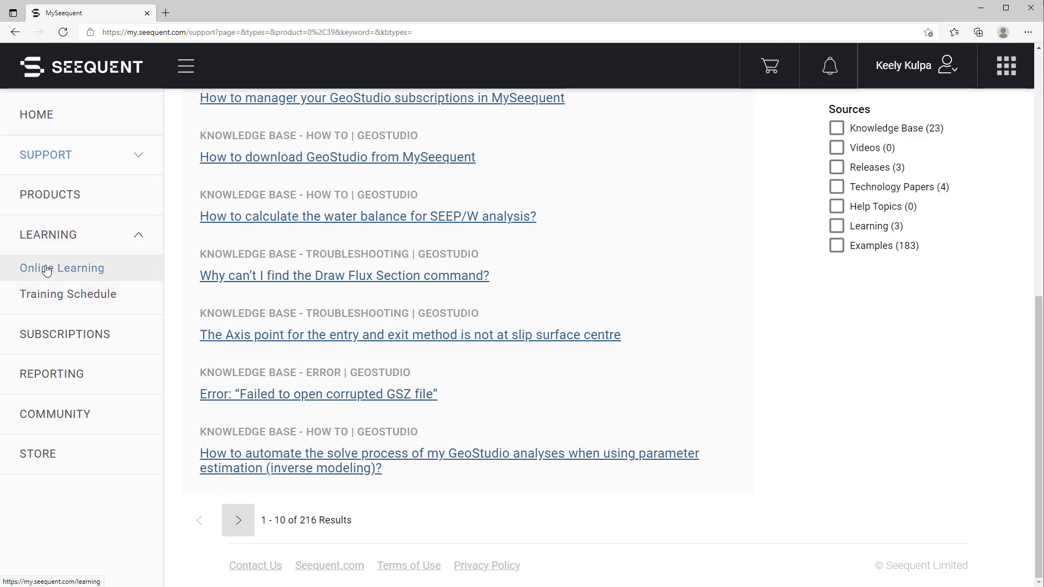
left_click(61, 268)
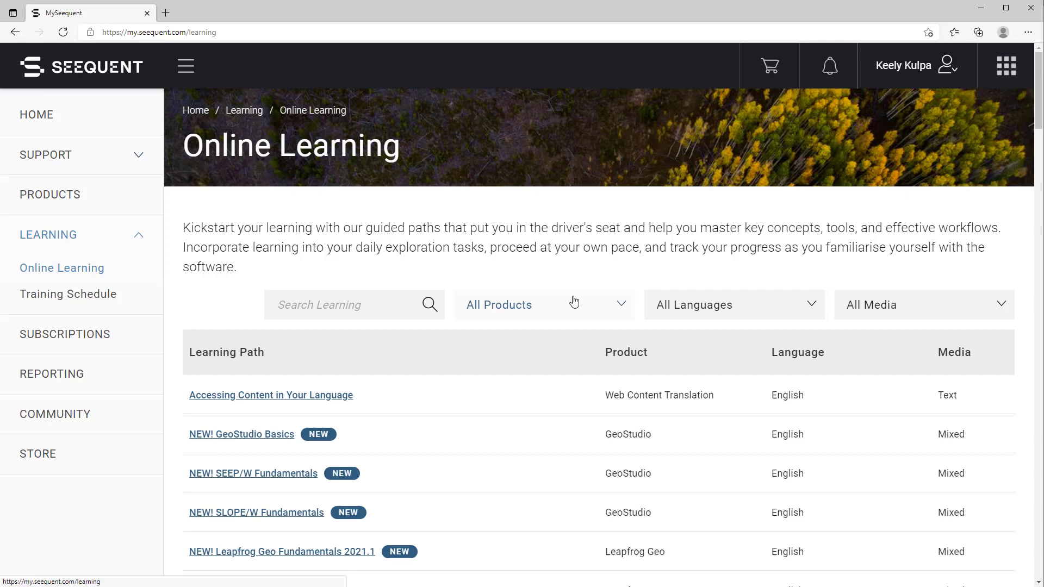
left_click(543, 304)
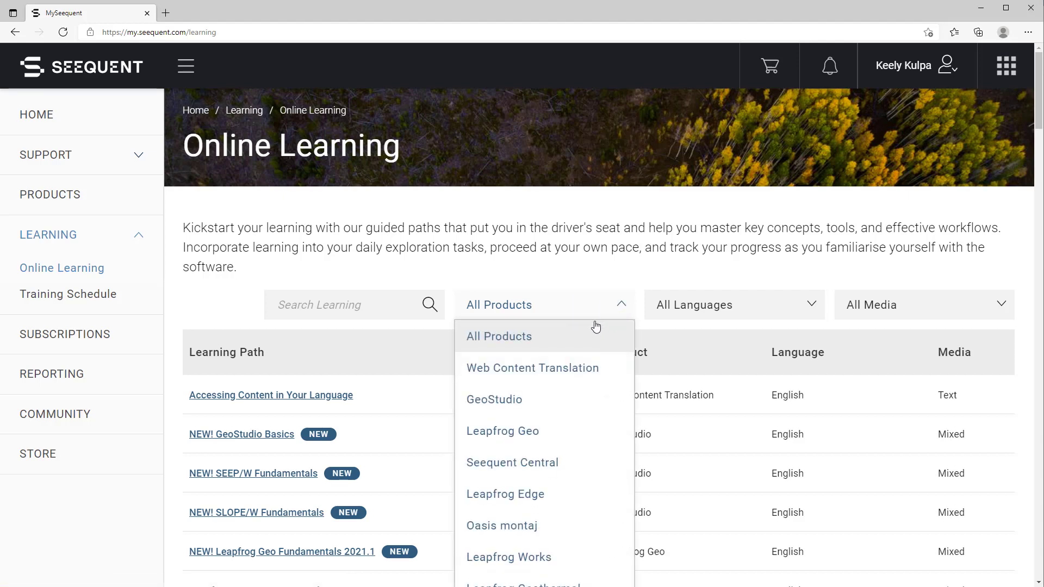
left_click(494, 399)
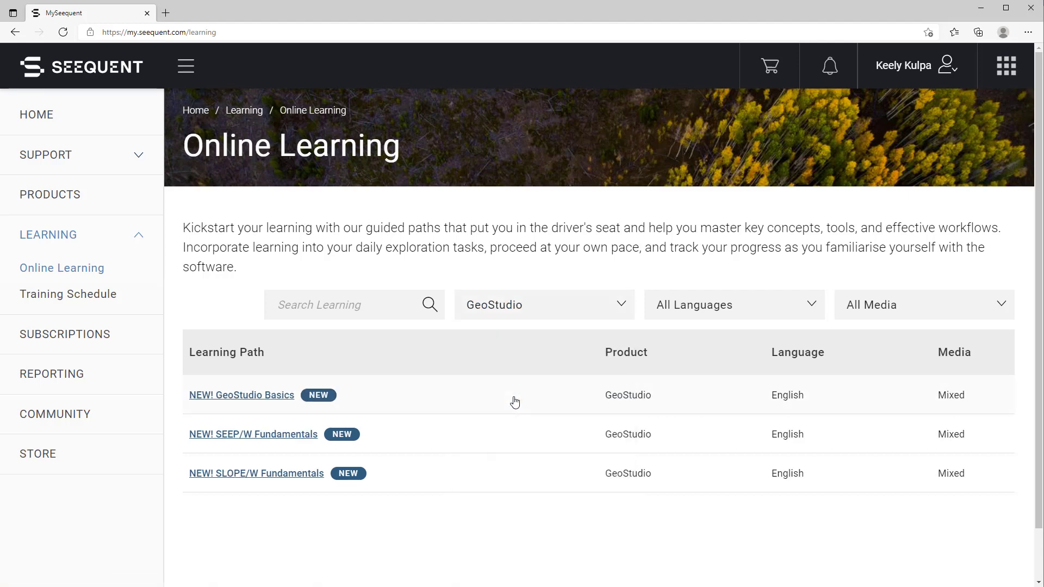
mouse_move(258, 398)
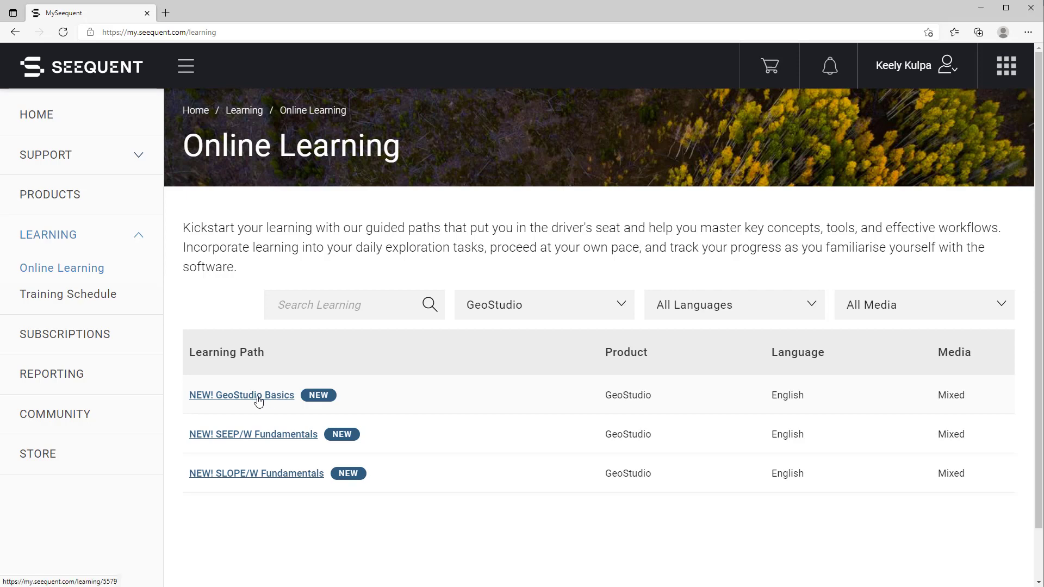
View the GeoStudio Basics learning path's Welcome page.
left_click(241, 395)
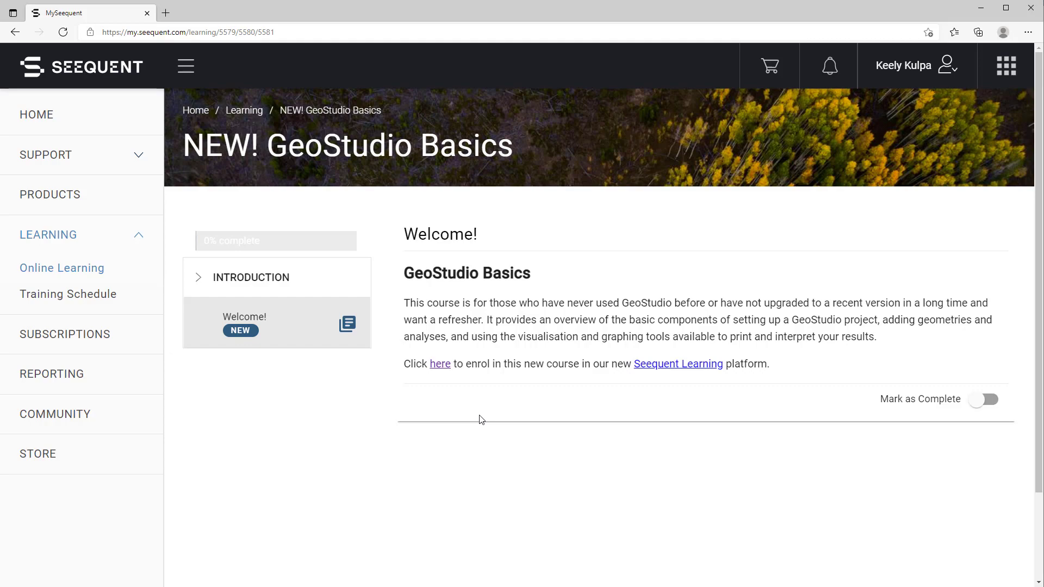
mouse_move(689, 370)
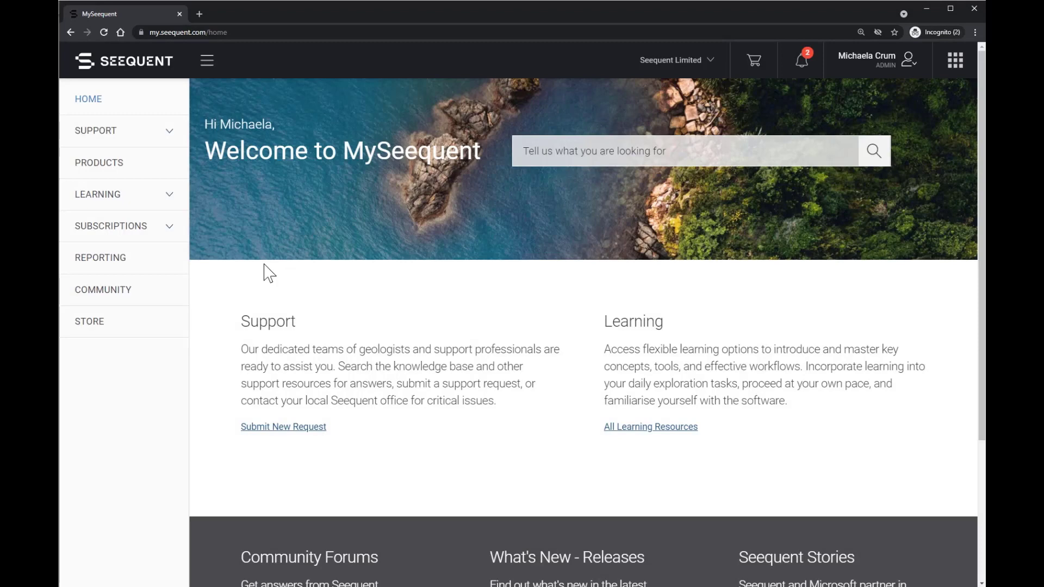
mouse_move(150, 239)
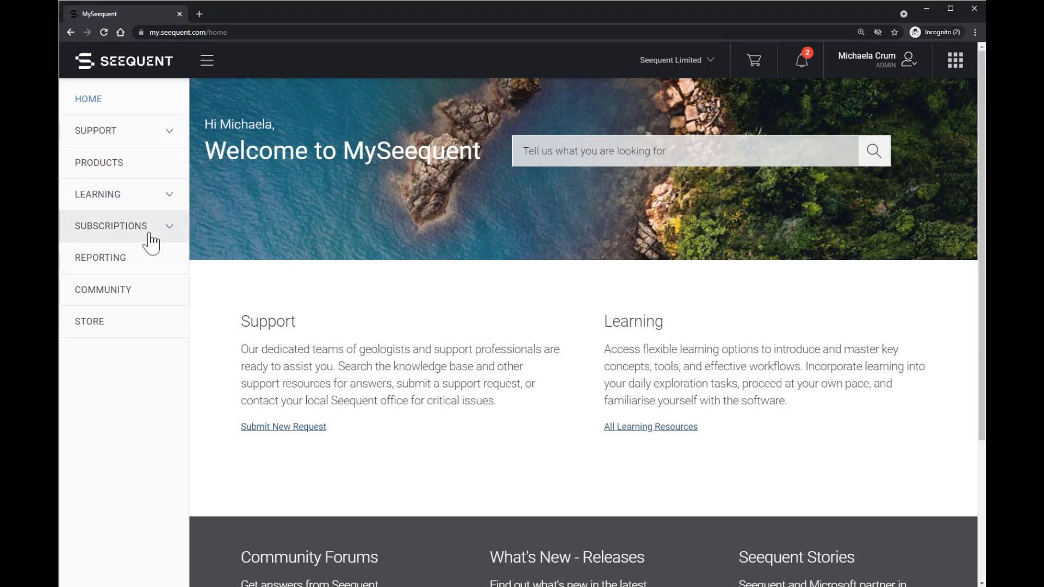
Go to subscription administration and clear the SLOPE/W search to list all 112 subscriptions.
left_click(111, 226)
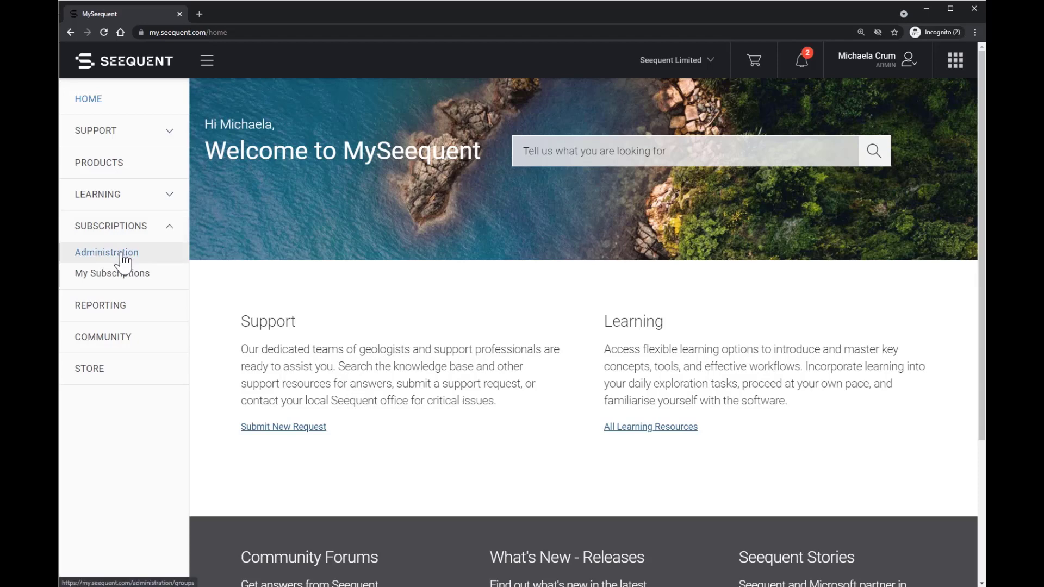
left_click(107, 251)
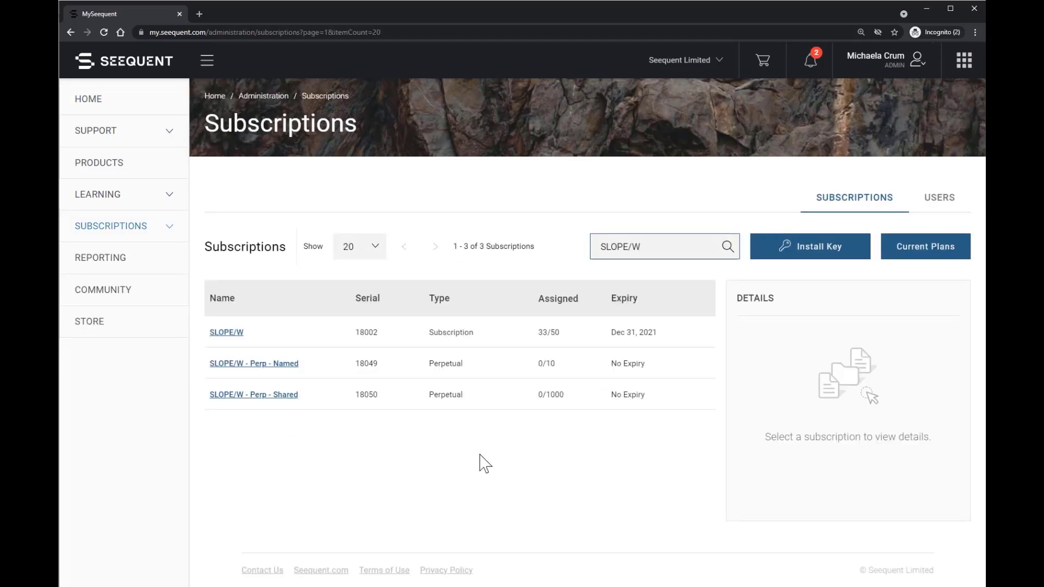
left_click(226, 332)
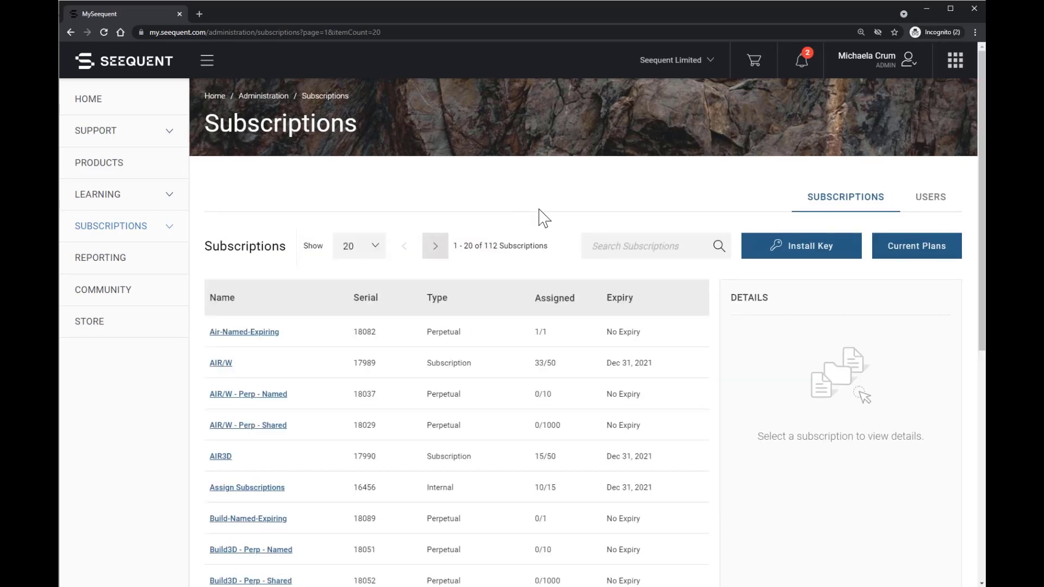
Enter 'michaelad' in the Add Users email form, then return to the subscriptions list.
left_click(937, 197)
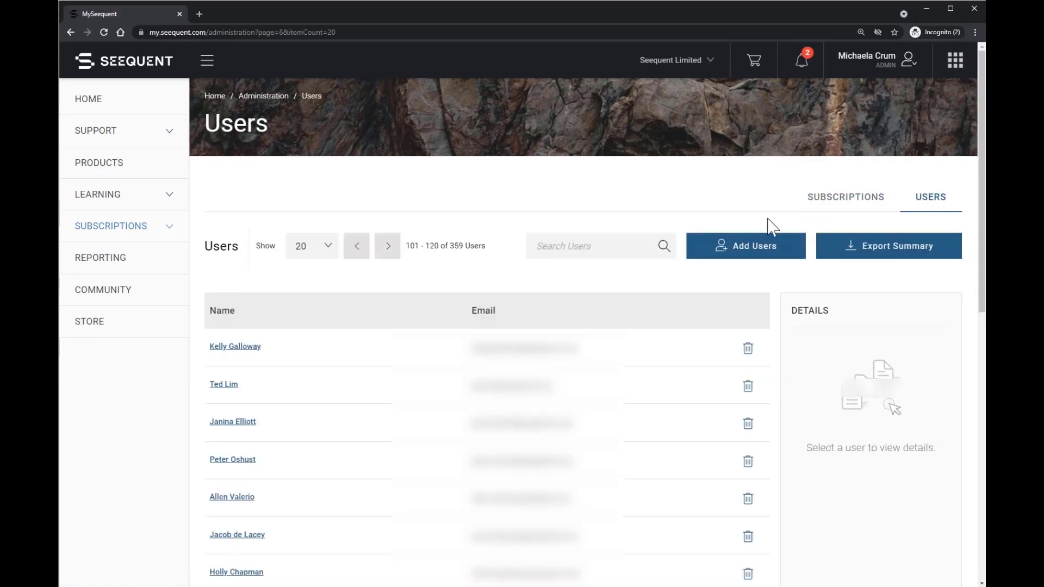
left_click(745, 246)
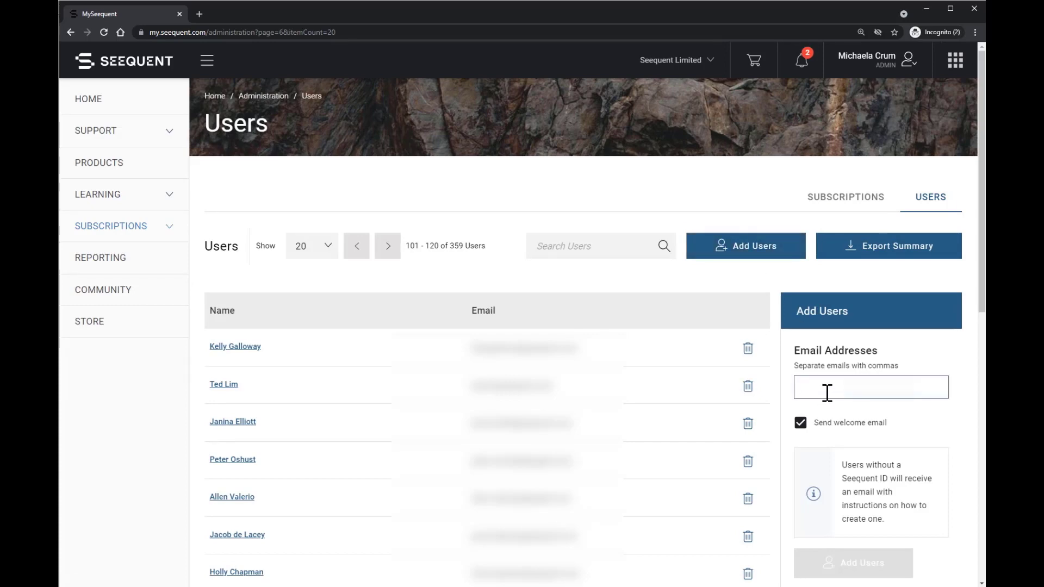
type("michaela")
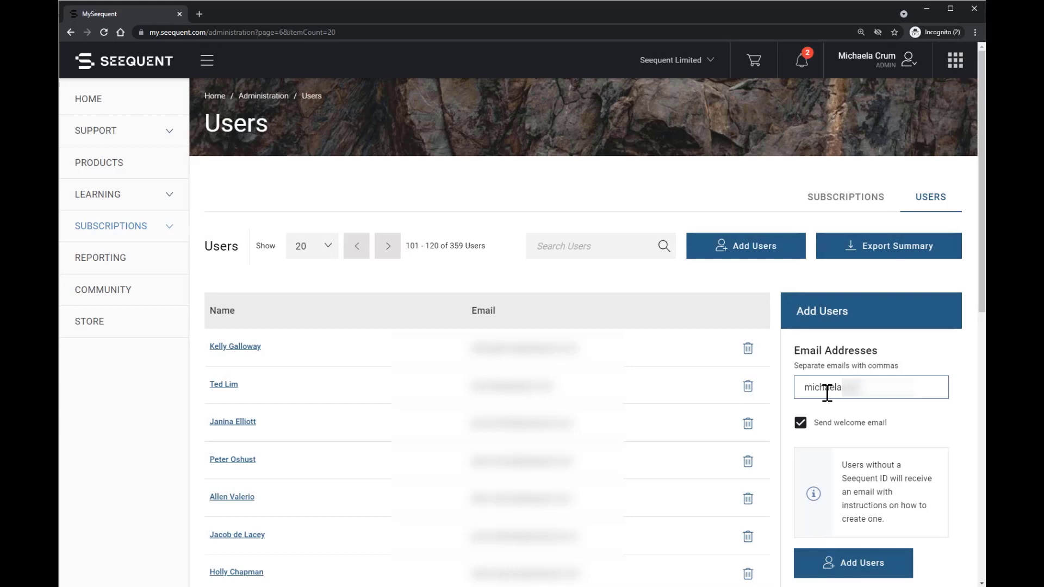
type("d")
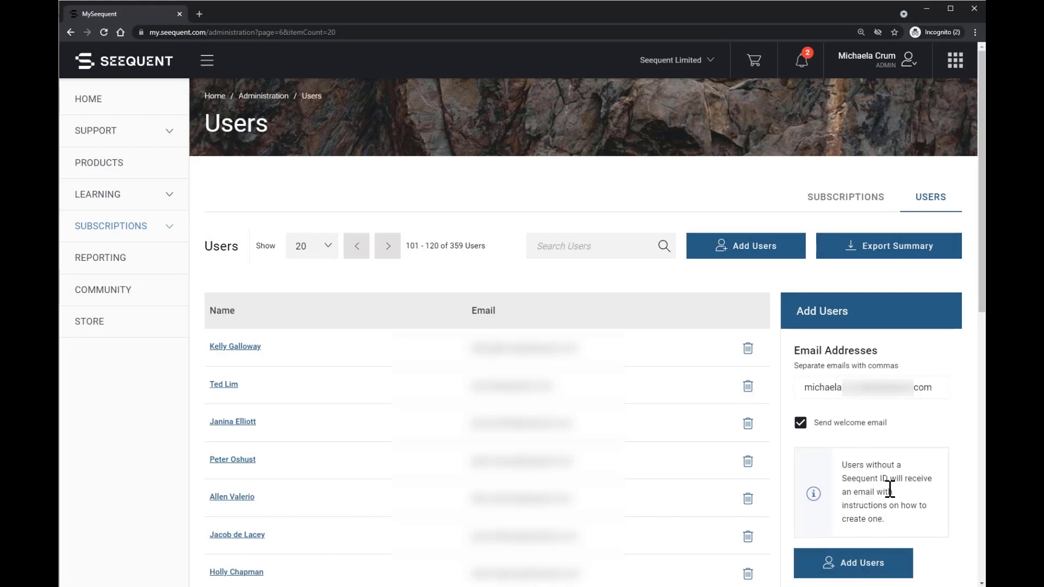
mouse_move(945, 511)
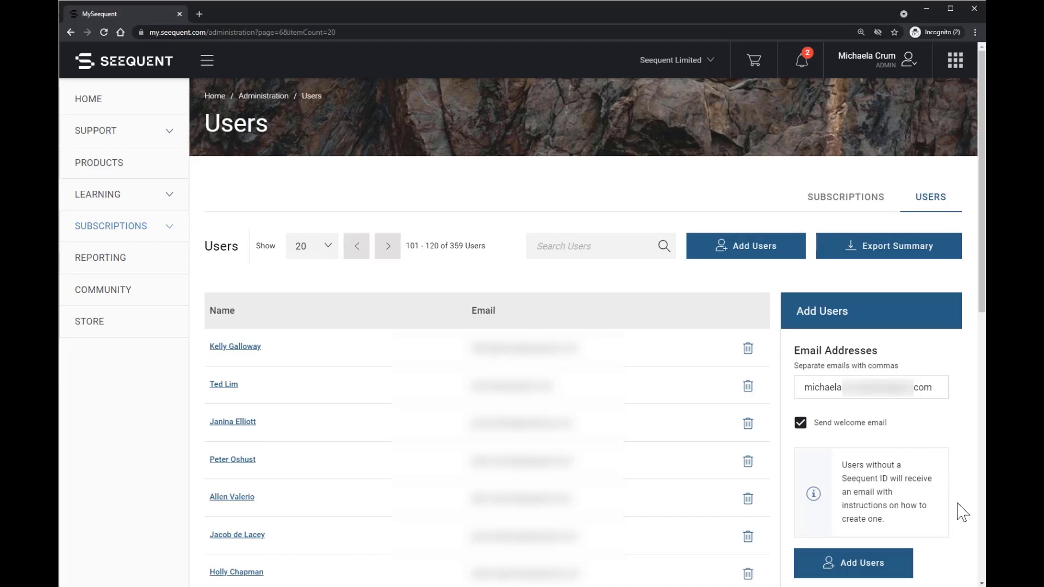
left_click(846, 197)
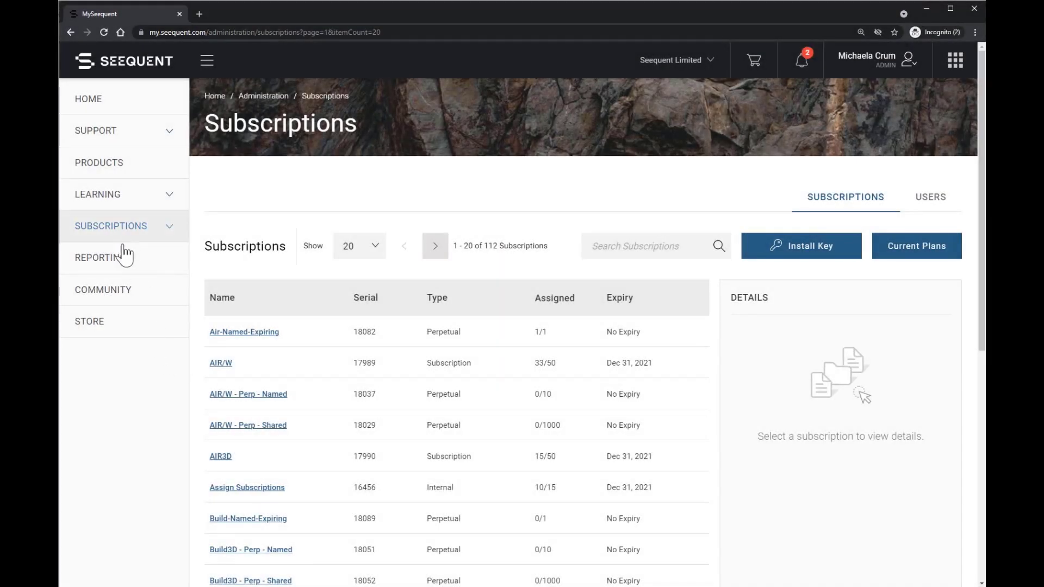
Review the GeoStudio daily, per-user and cumulative usage charts for June 1–16, 2021.
left_click(100, 258)
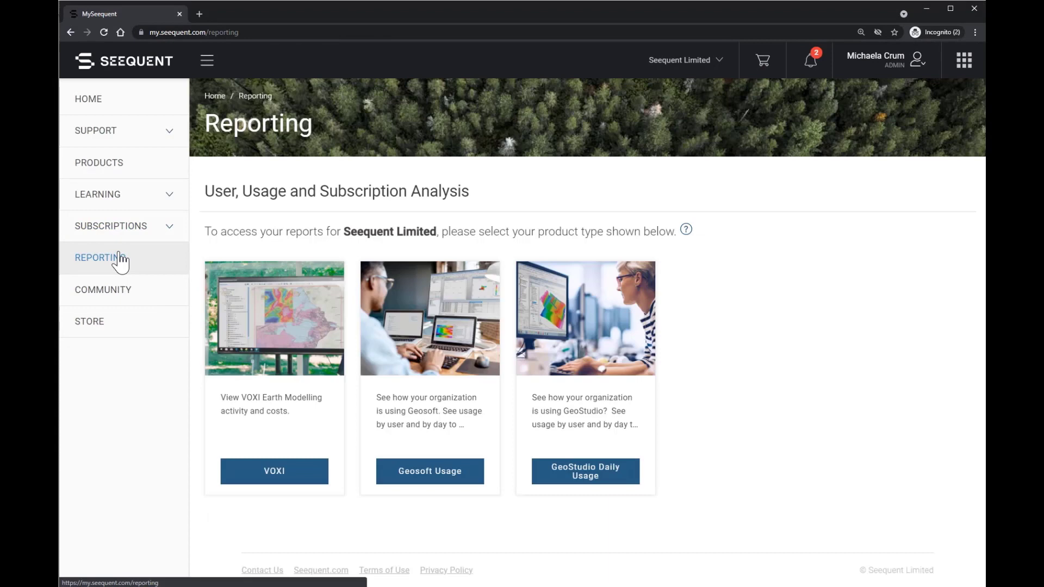
mouse_move(505, 238)
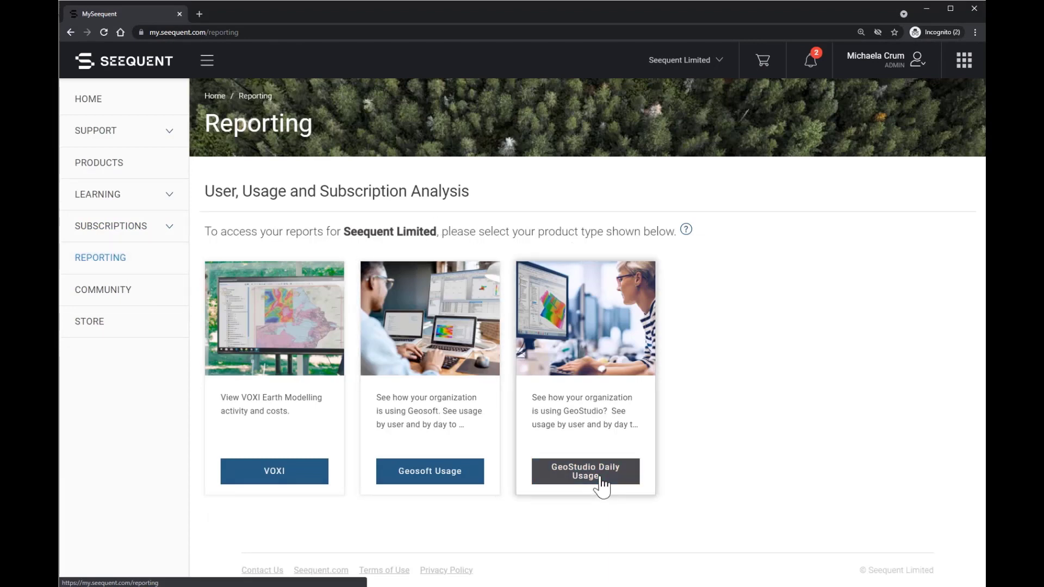
left_click(585, 471)
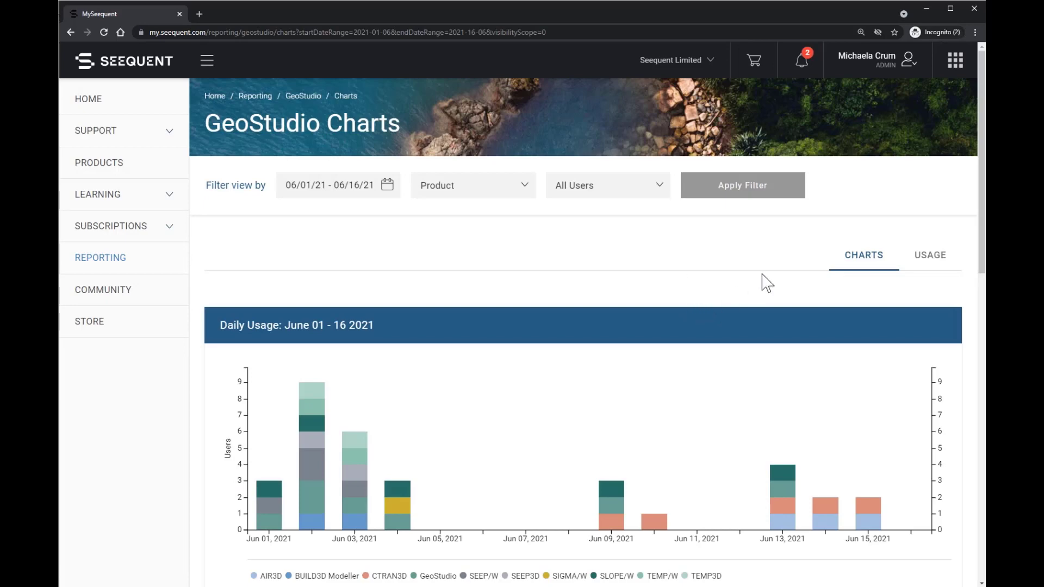
scroll("down", 3)
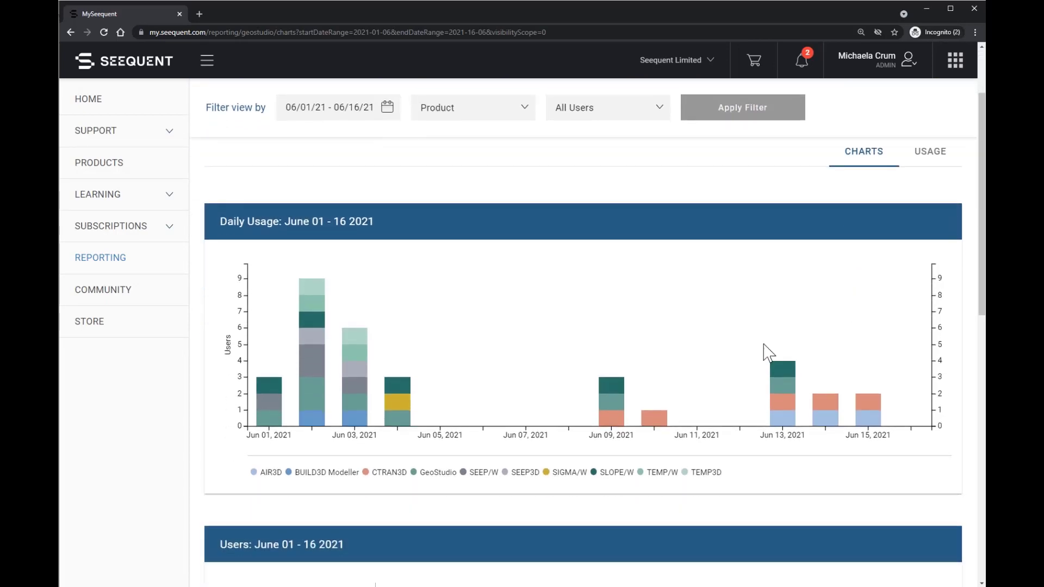
mouse_move(319, 413)
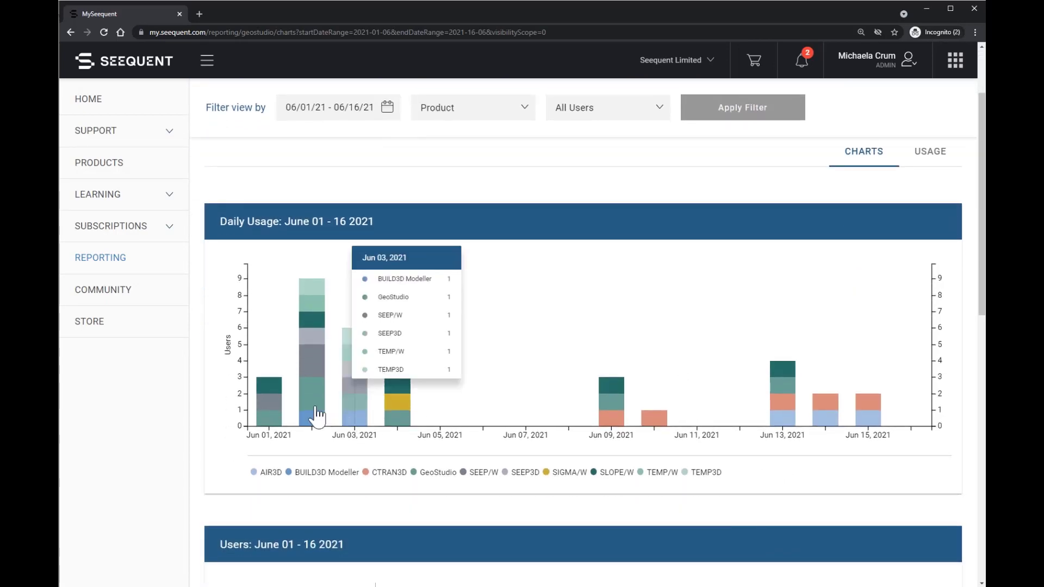
mouse_move(360, 418)
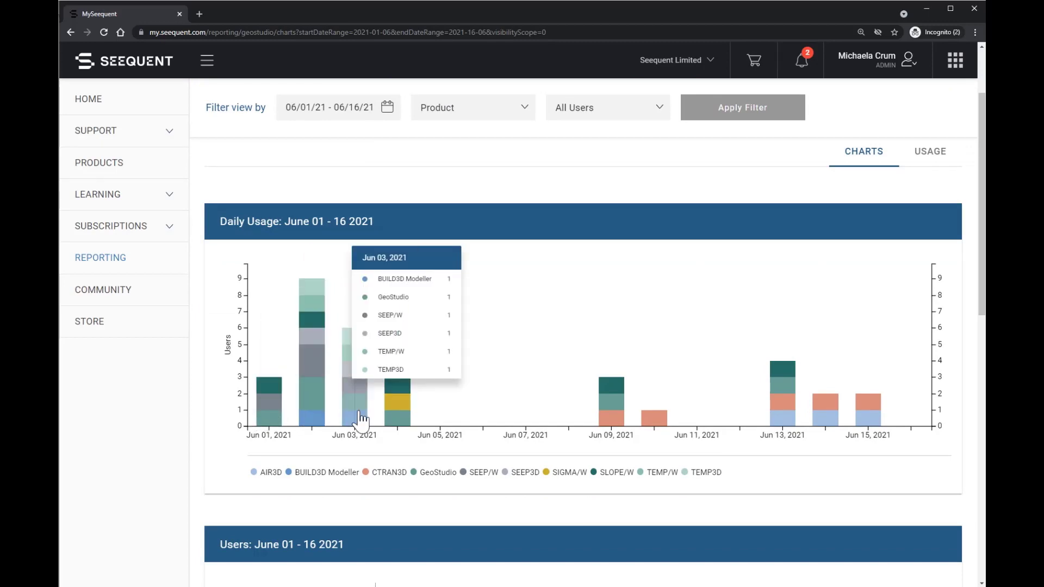
scroll("down", 3)
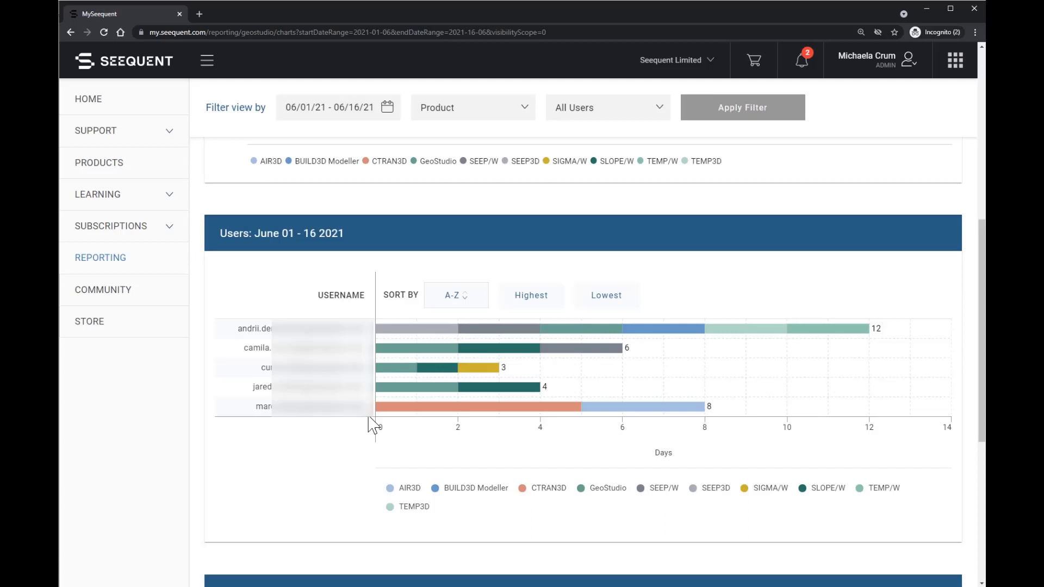
scroll("down", 3)
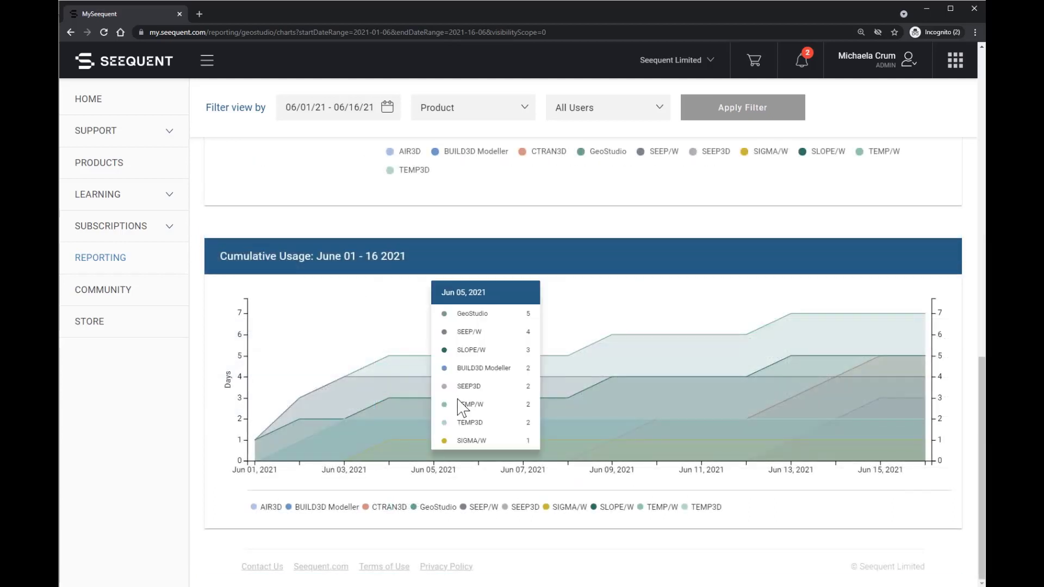
mouse_move(816, 390)
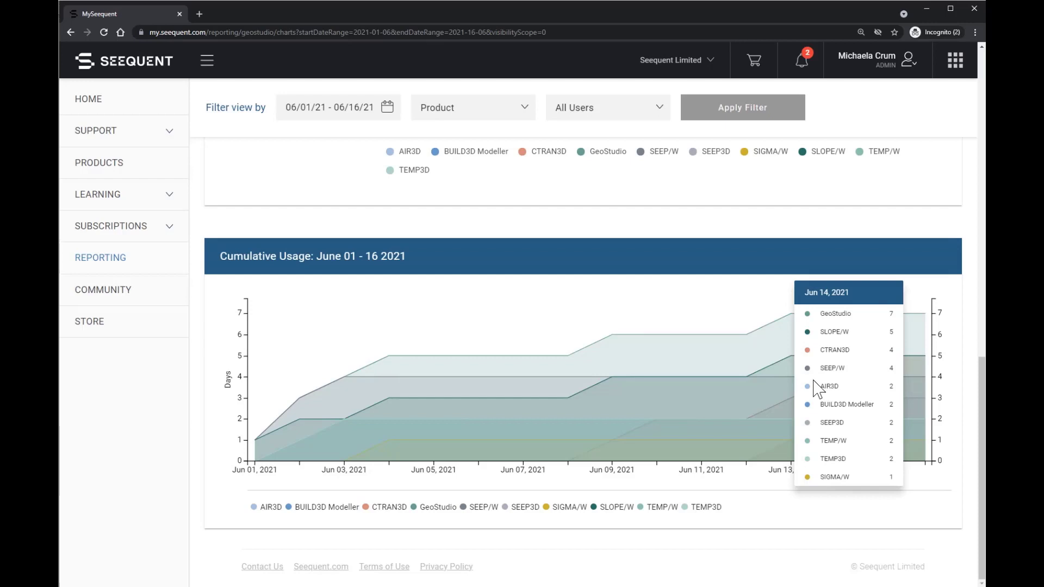
scroll("up", 3)
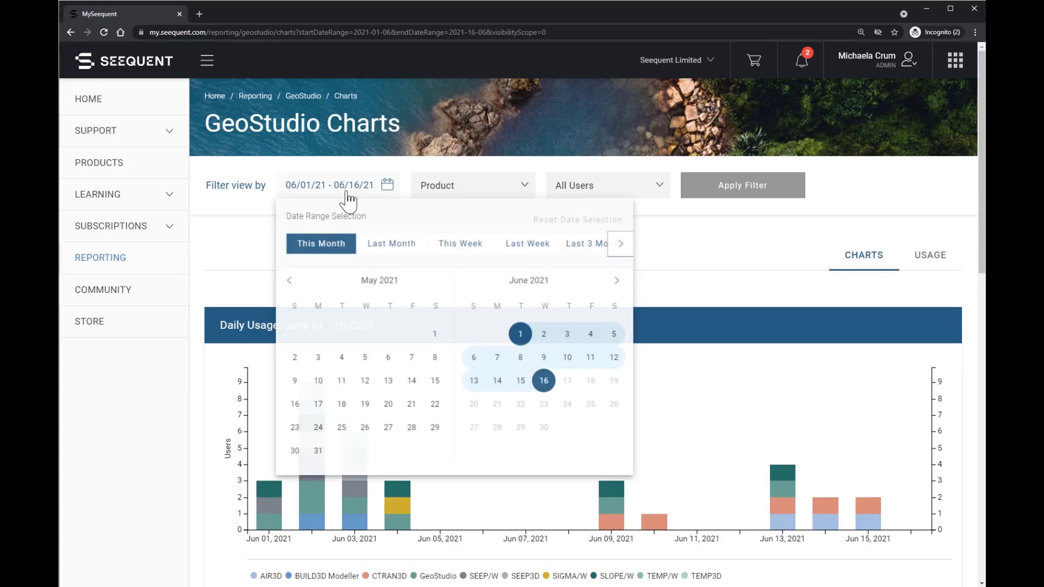
Apply the Last 3 Months date range to the charts and switch to the Usage details.
left_click(588, 242)
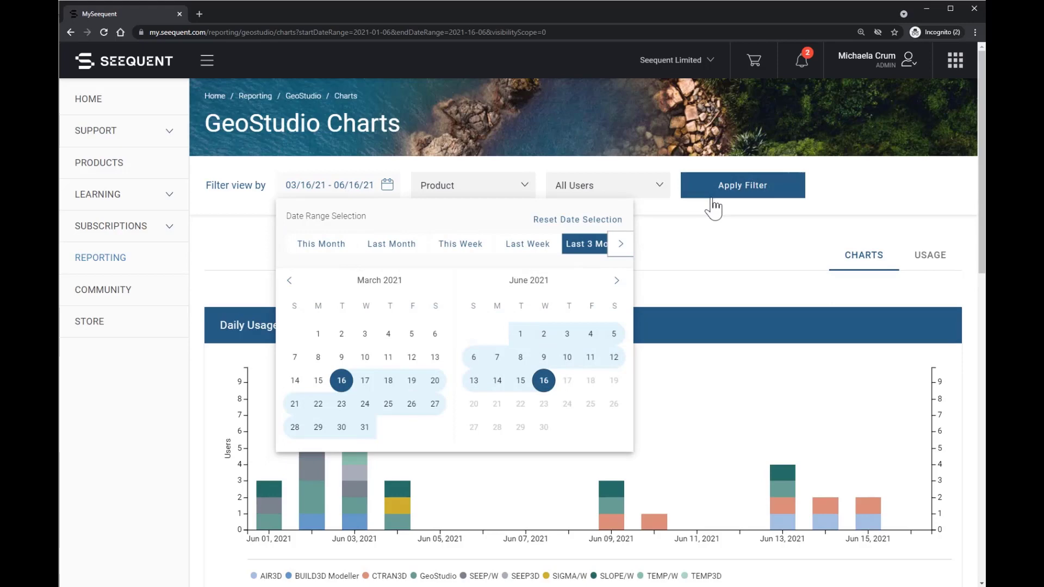
left_click(742, 185)
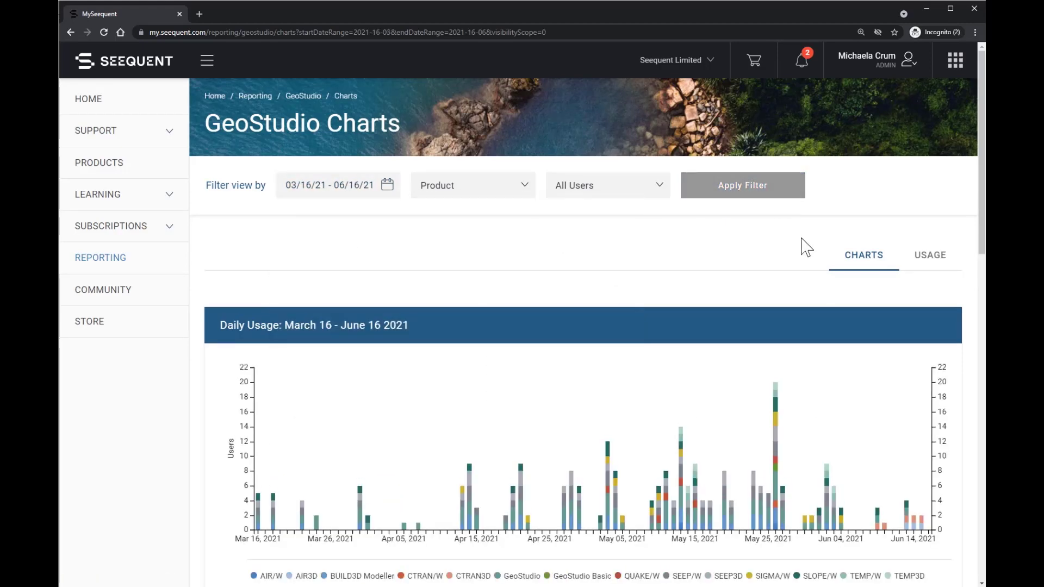
mouse_move(928, 260)
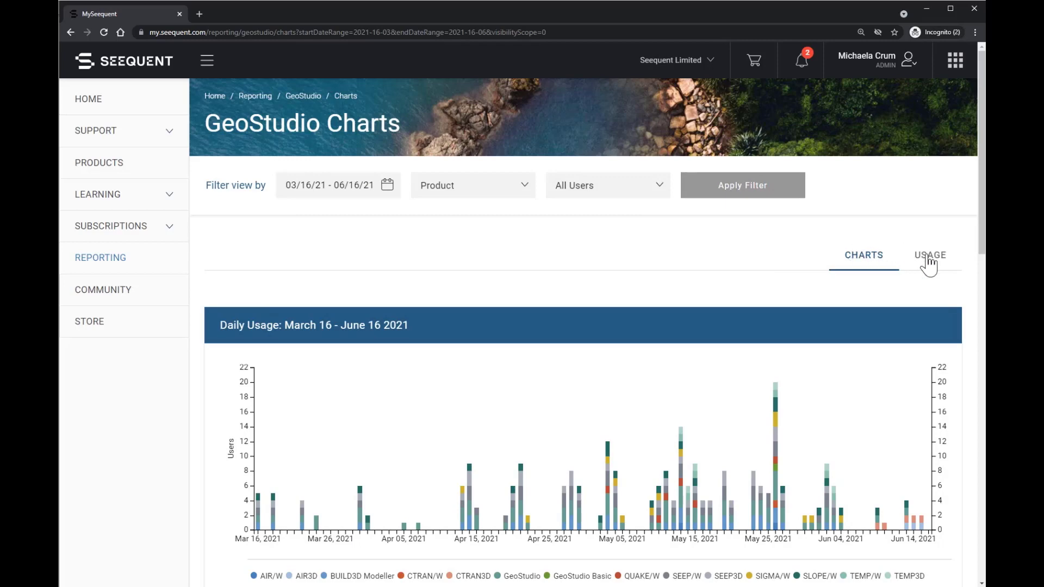
left_click(929, 254)
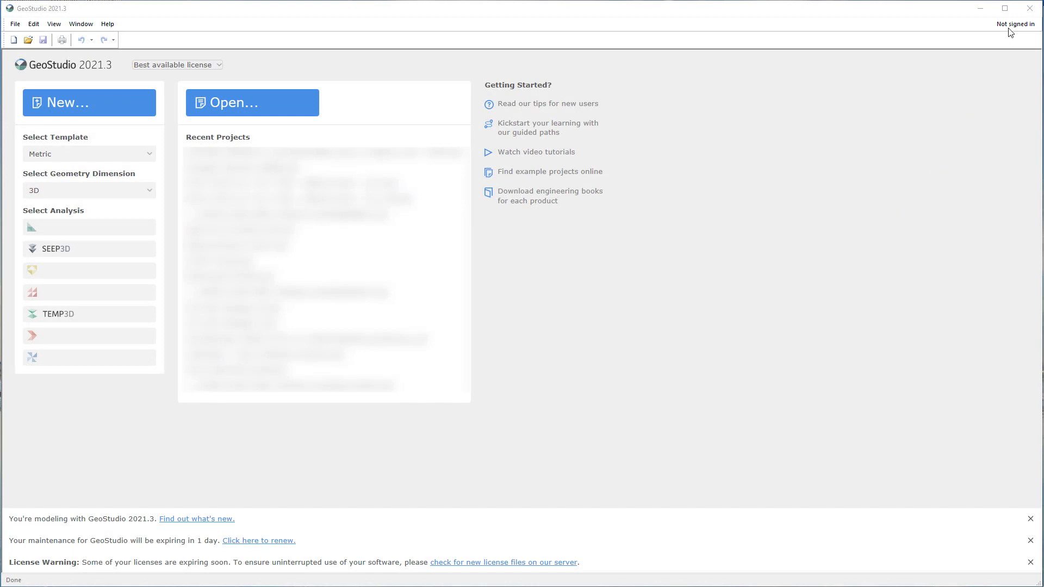
Start sign-in from 'Not signed in' on the GeoStudio start page, launching the browser Seequent ID page.
left_click(1015, 24)
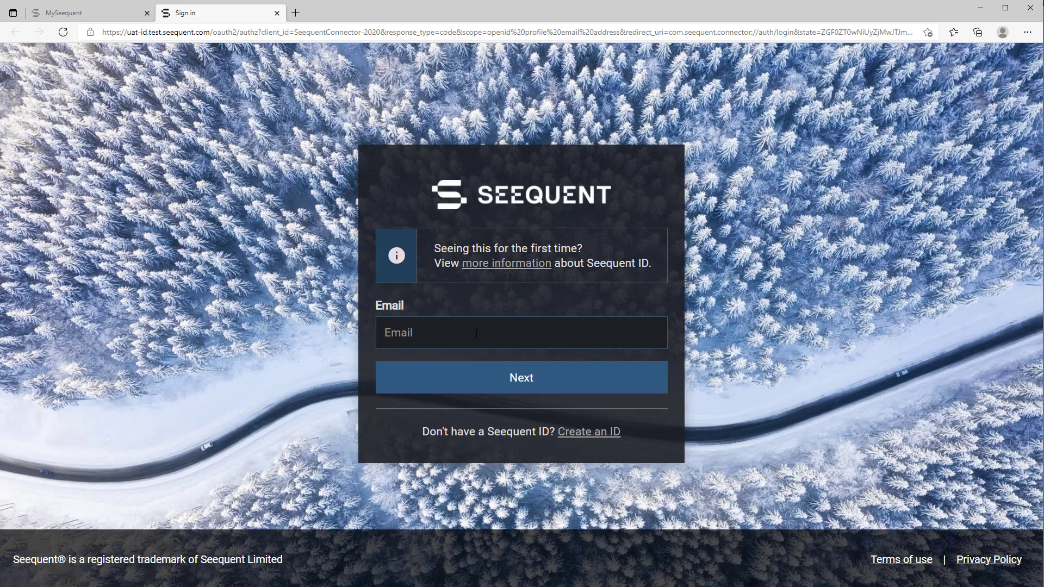
Submit the work email 'john@.smithseequent.com' on the Seequent ID sign-in page.
type("john@")
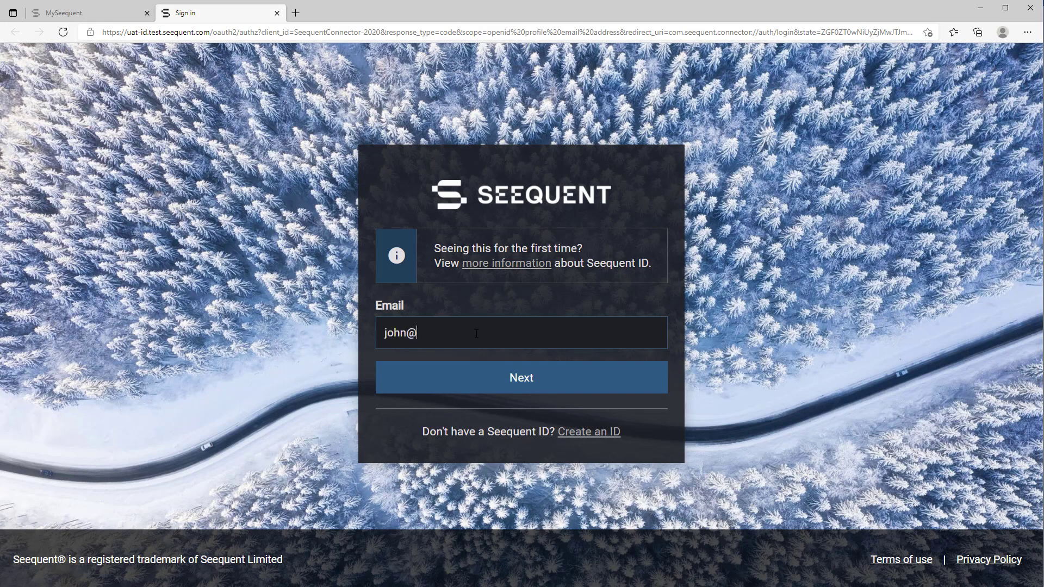
type(".smith")
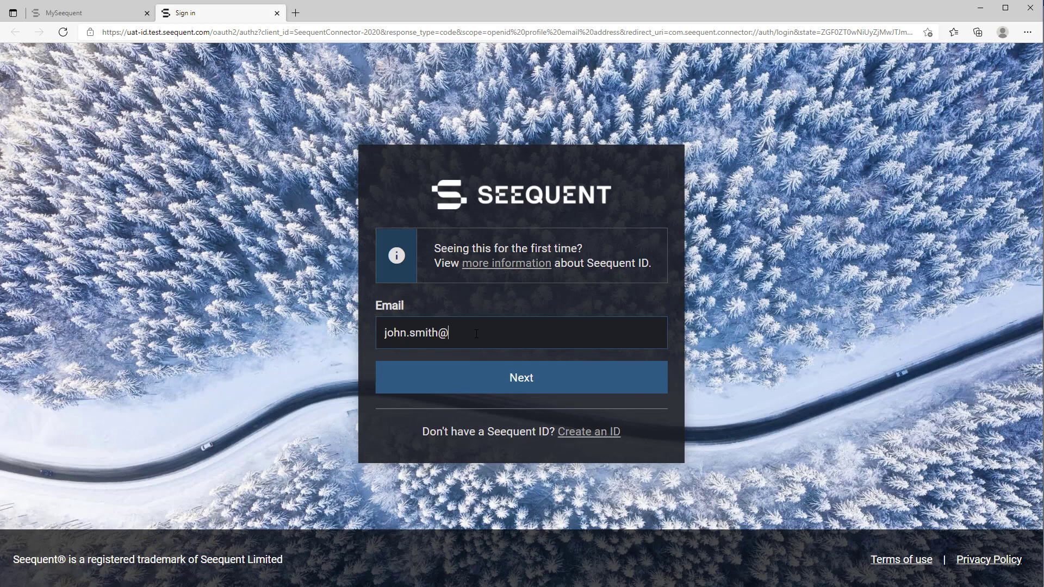
type("seequent.com")
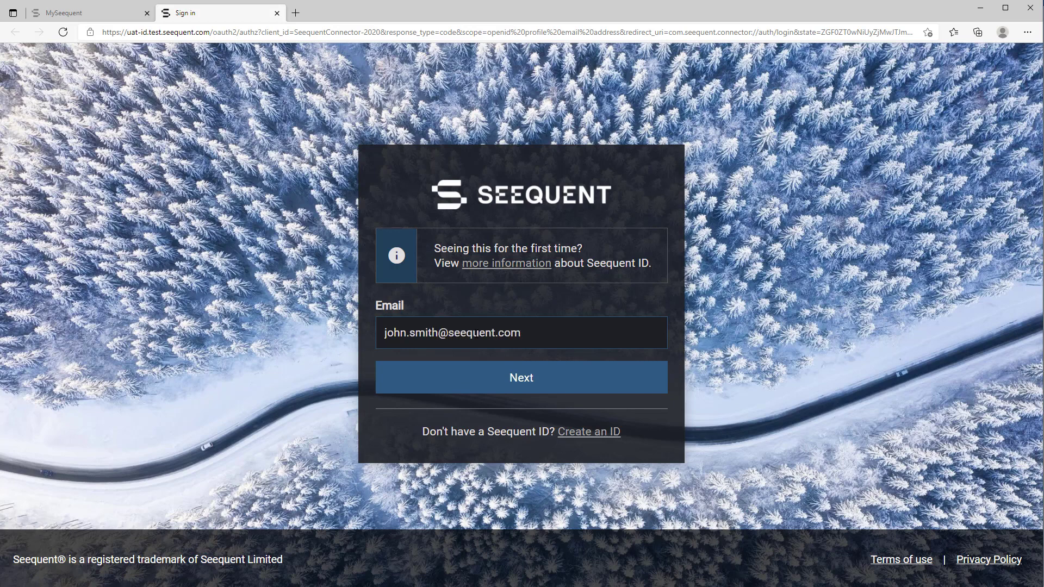
left_click(521, 377)
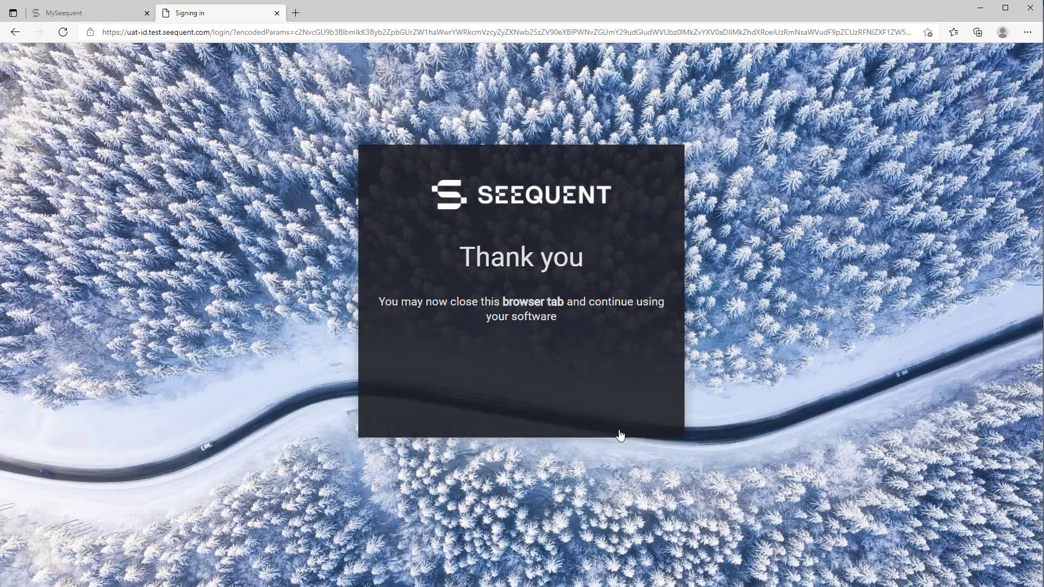